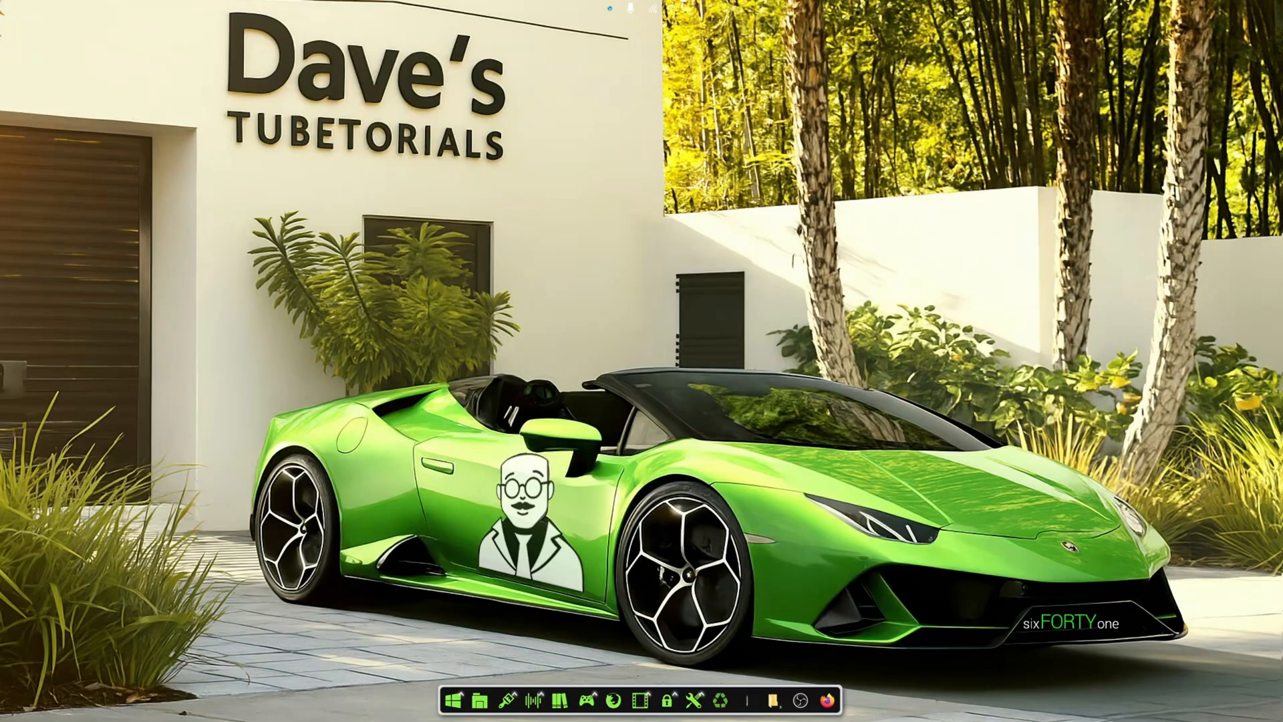
Step: Bring the two Explorer windows back and browse the NFSIISE game CD (V:) in the left pane
click(822, 702)
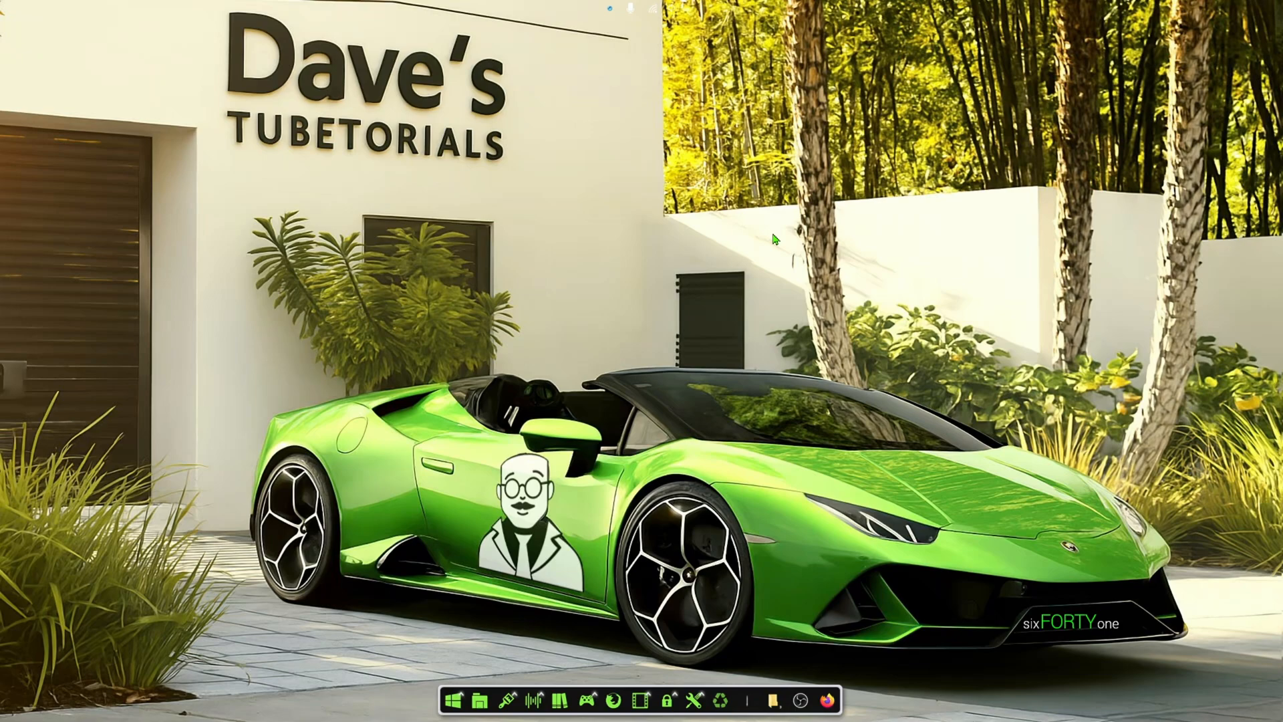
click(822, 699)
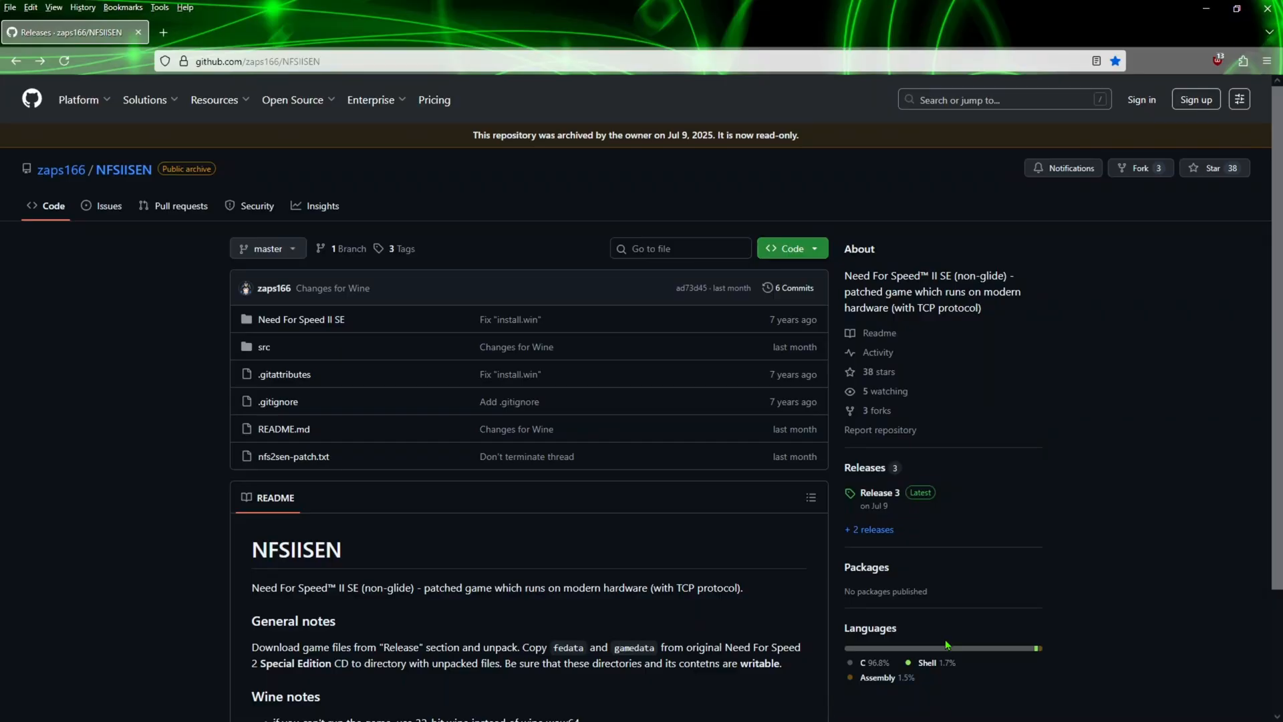
mouse_move(341, 82)
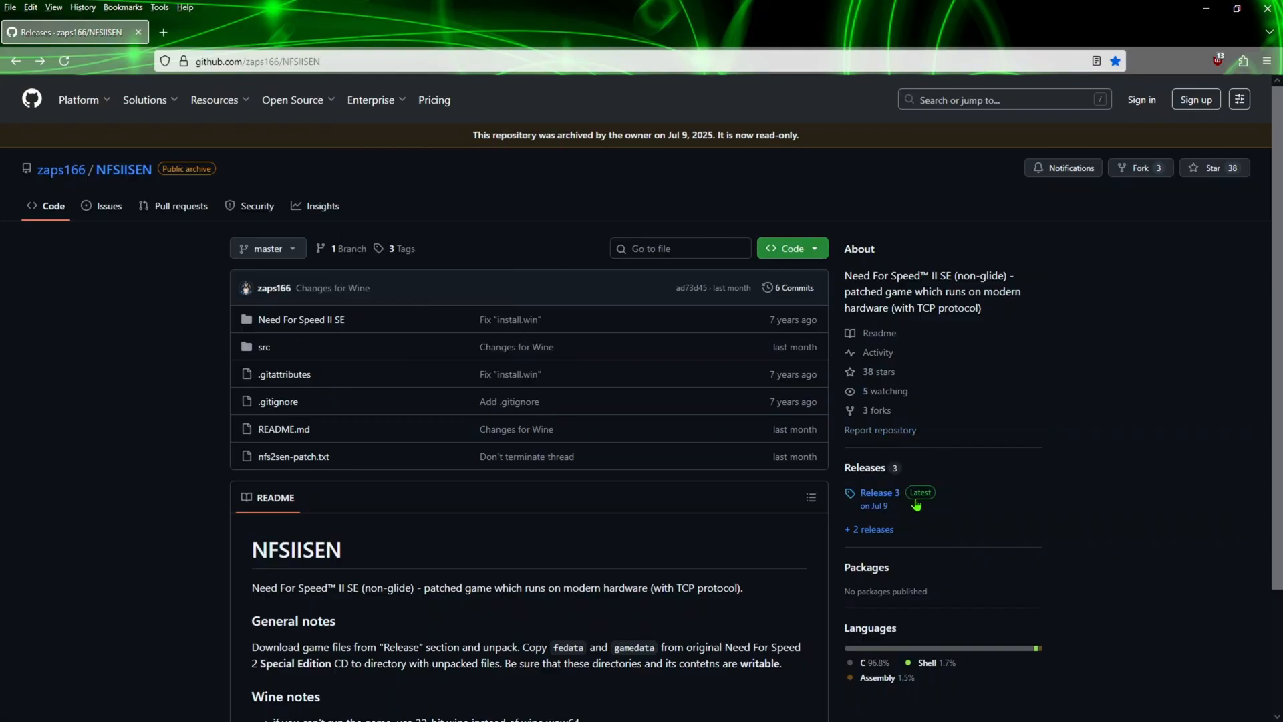
mouse_move(919, 491)
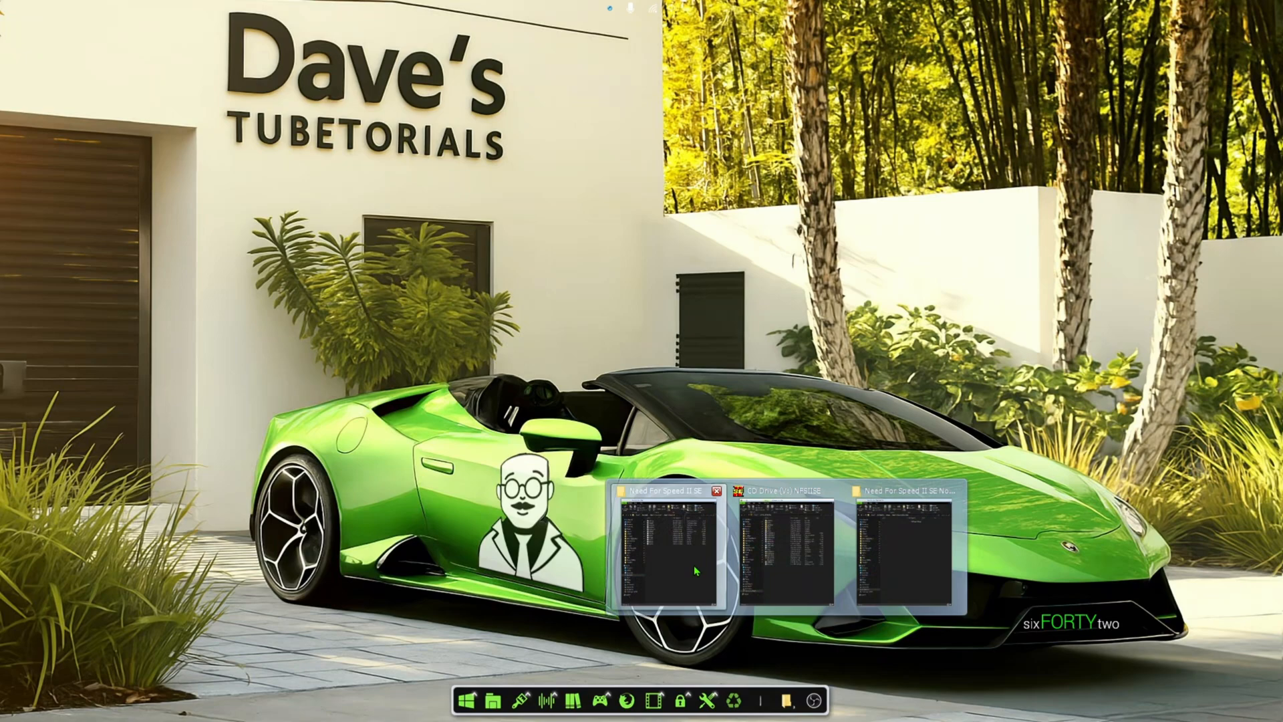
click(661, 490)
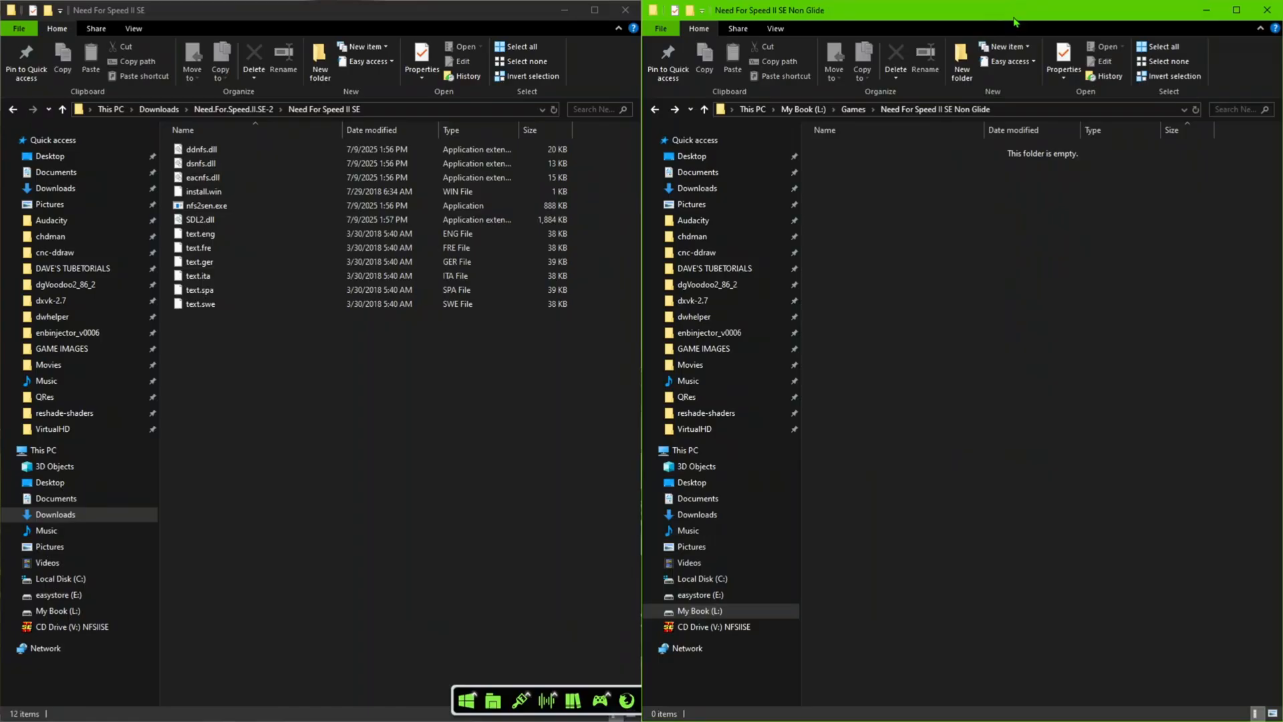
mouse_move(391, 334)
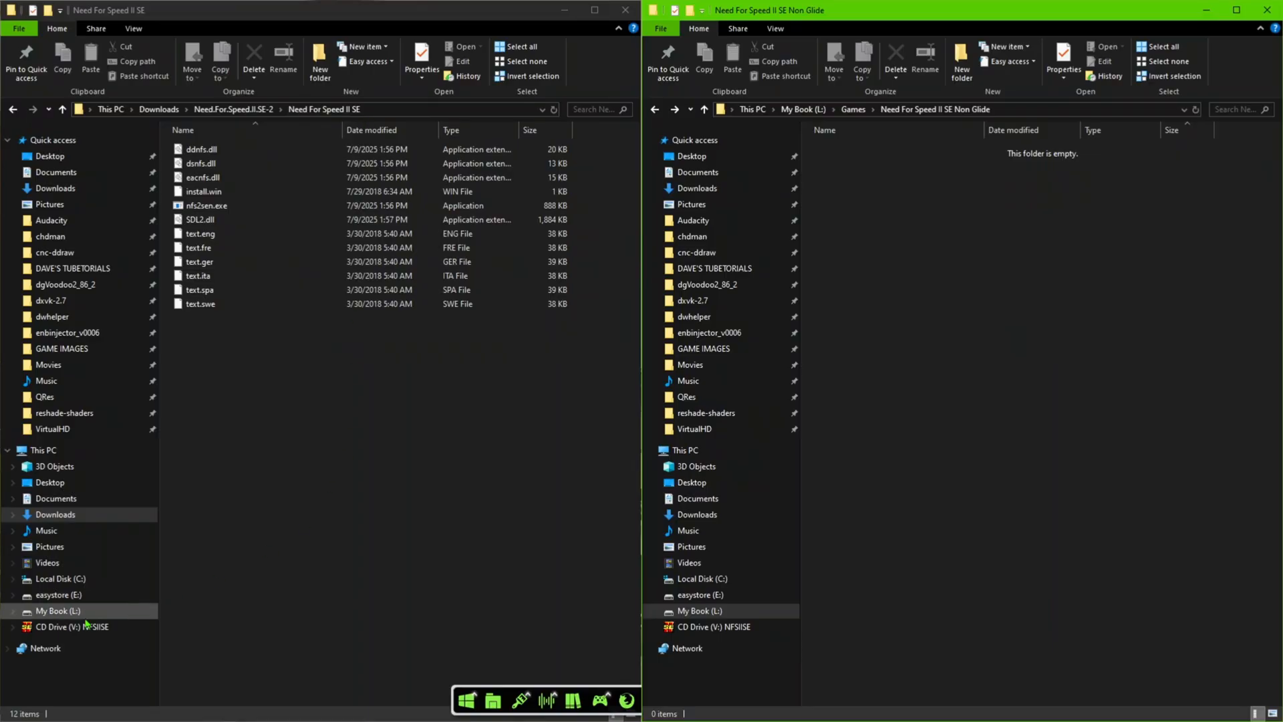
click(72, 625)
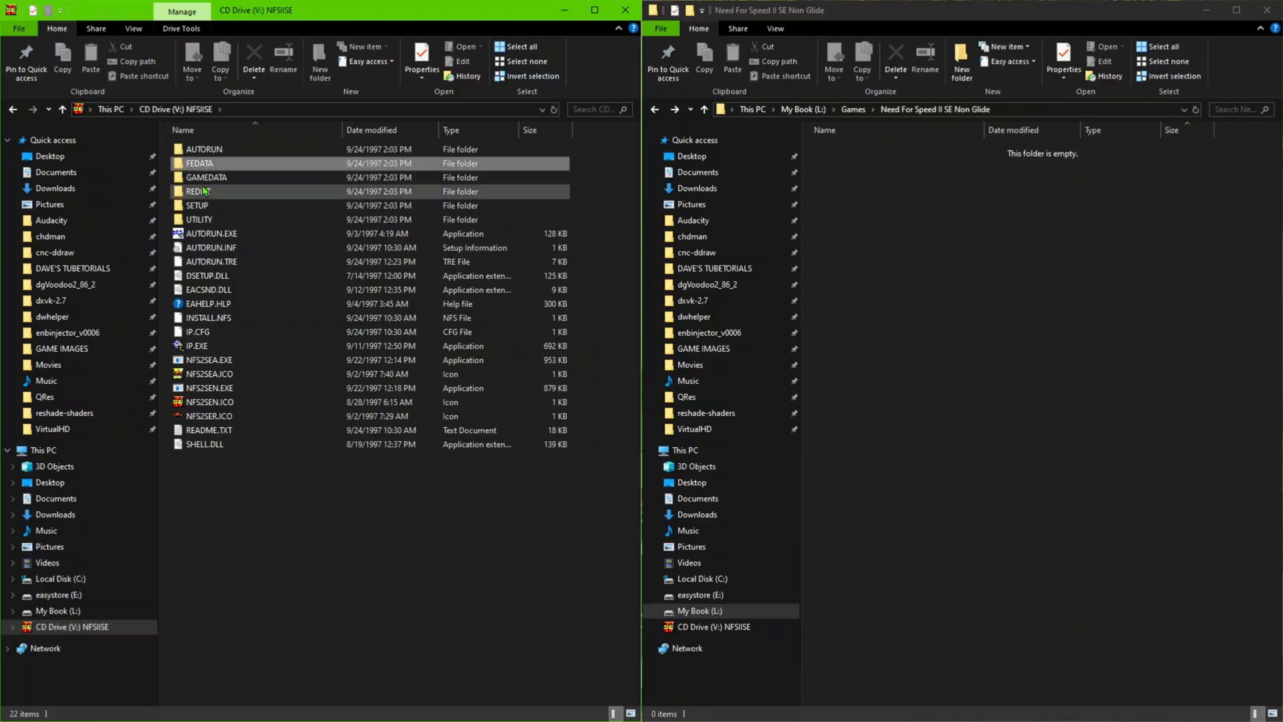
Step: Copy FEDATA and GAMEDATA from the CD and paste them into the empty Non Glide folder
click(207, 176)
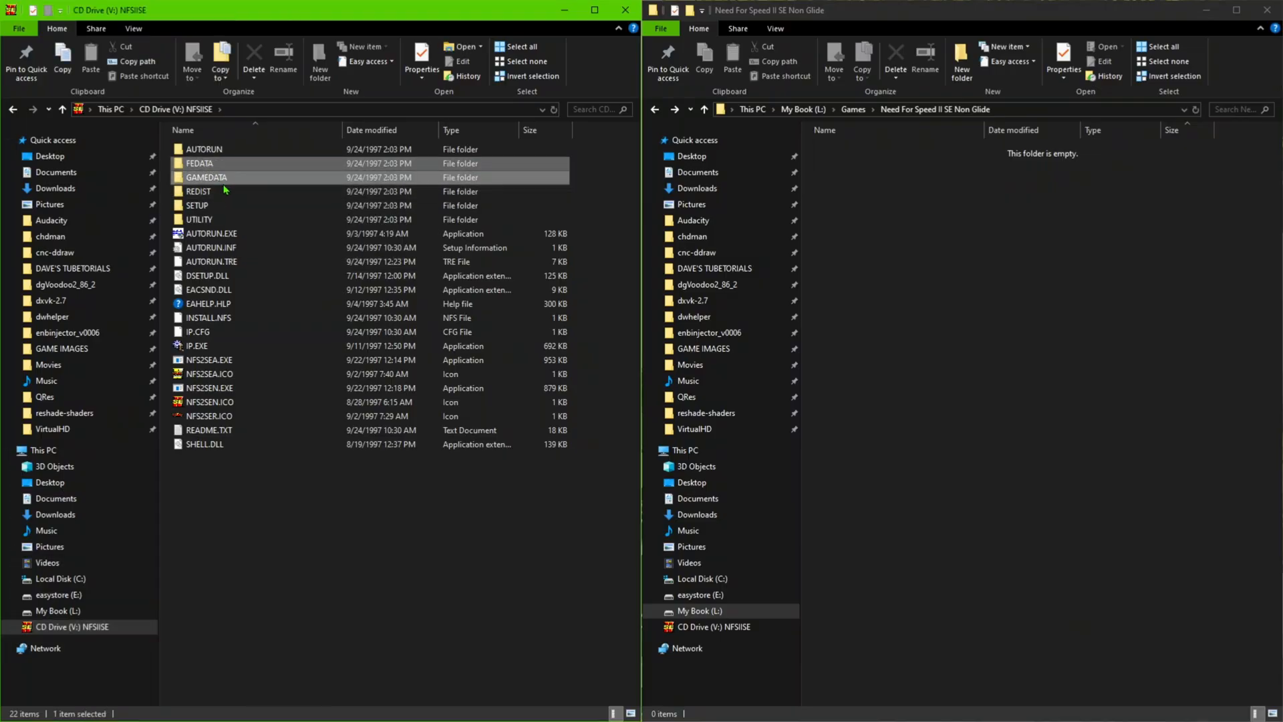
right_click(207, 176)
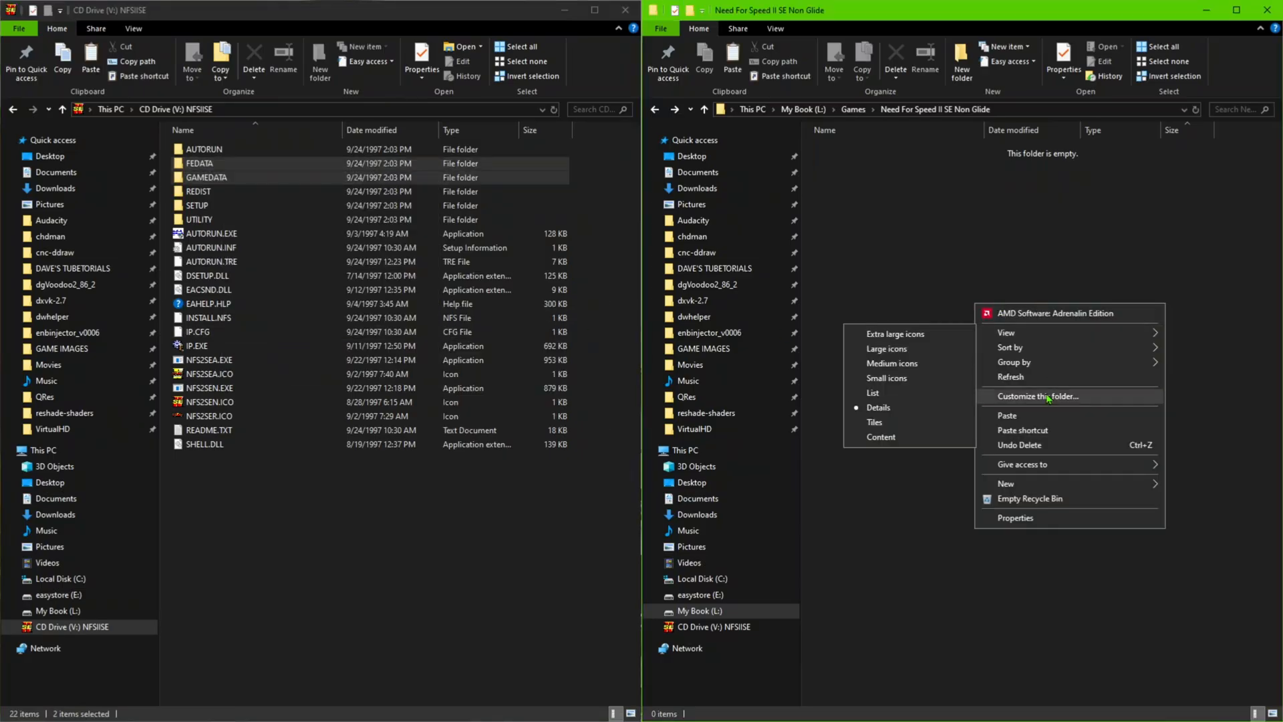
click(1007, 414)
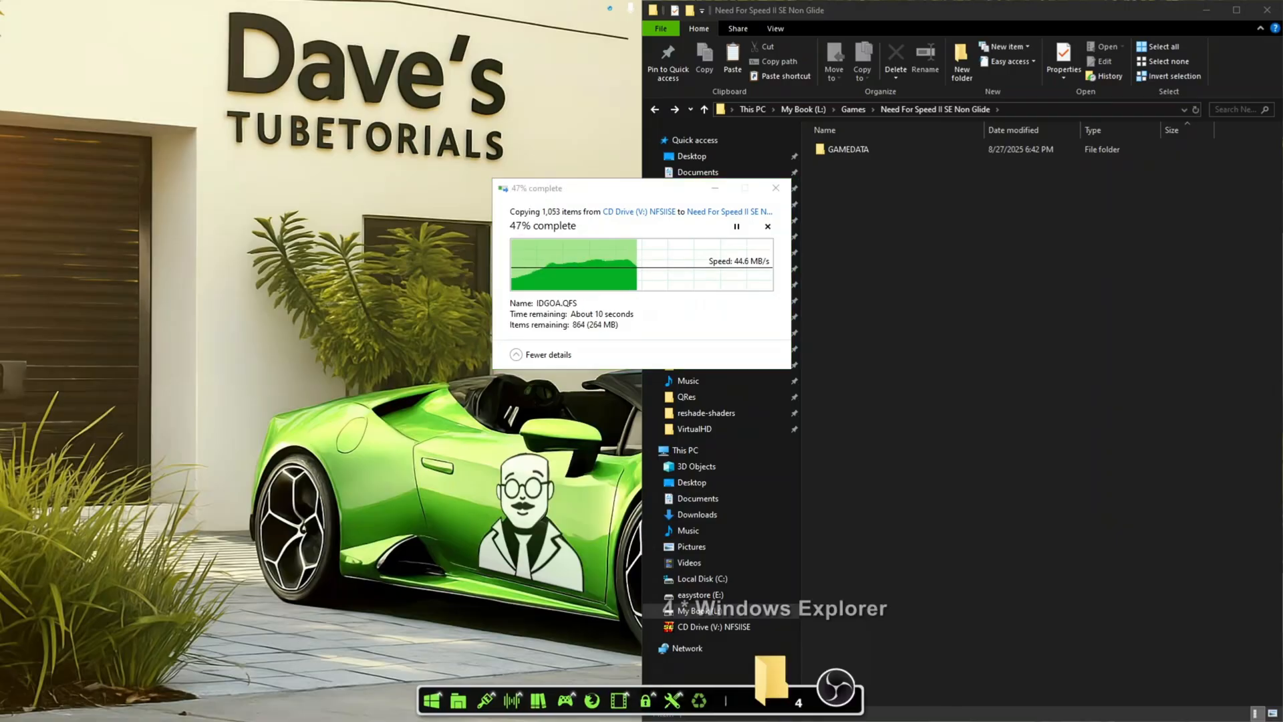
mouse_move(774, 679)
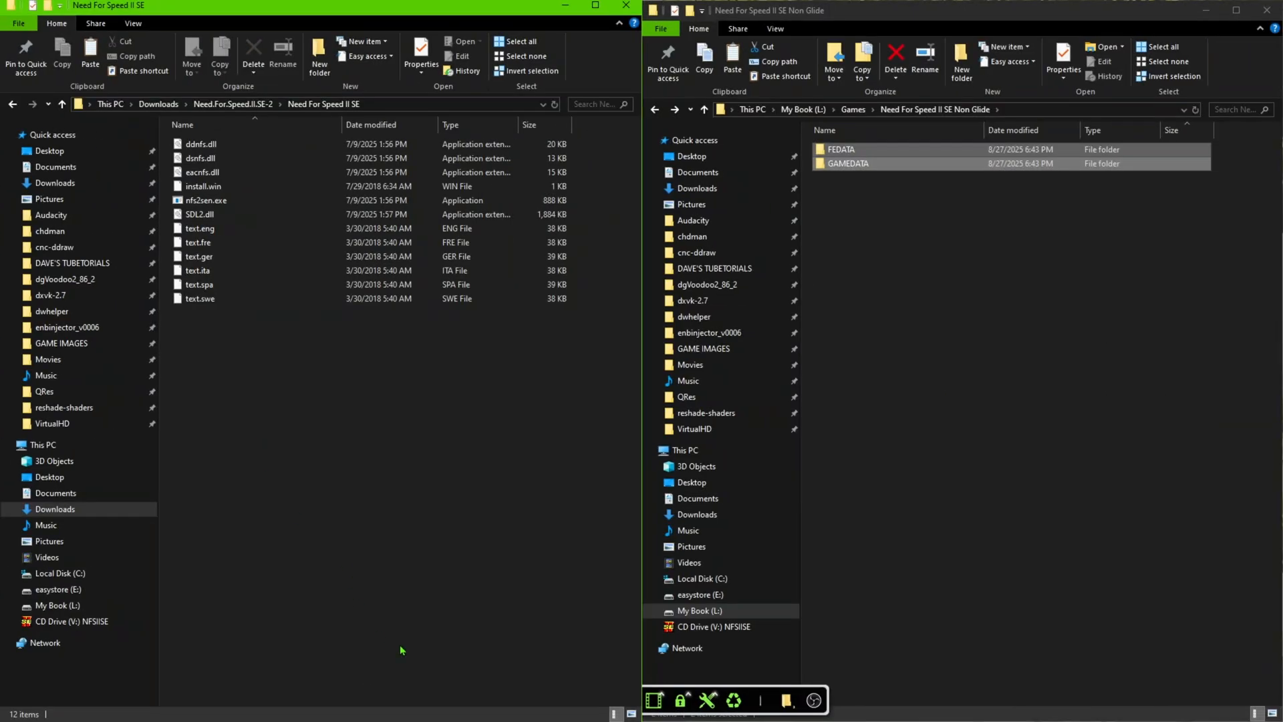
Step: Copy all twelve patch files from the downloaded folder into the Non Glide folder
click(200, 158)
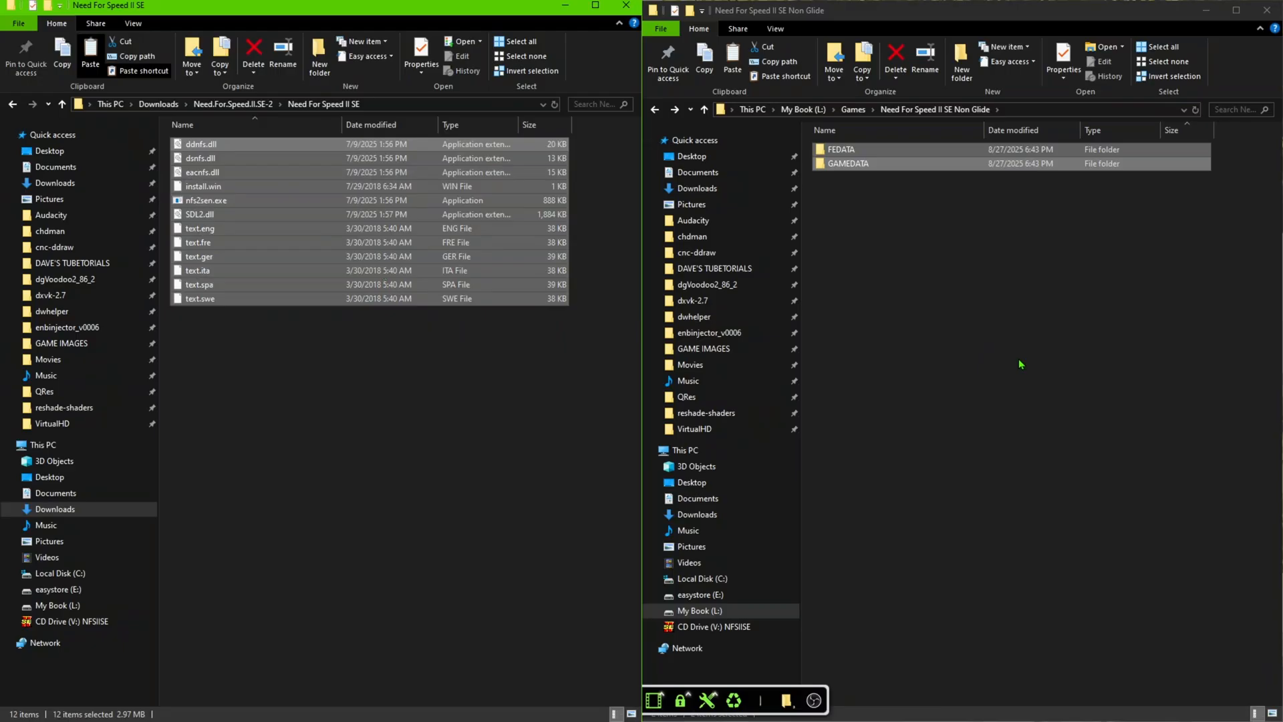
click(731, 56)
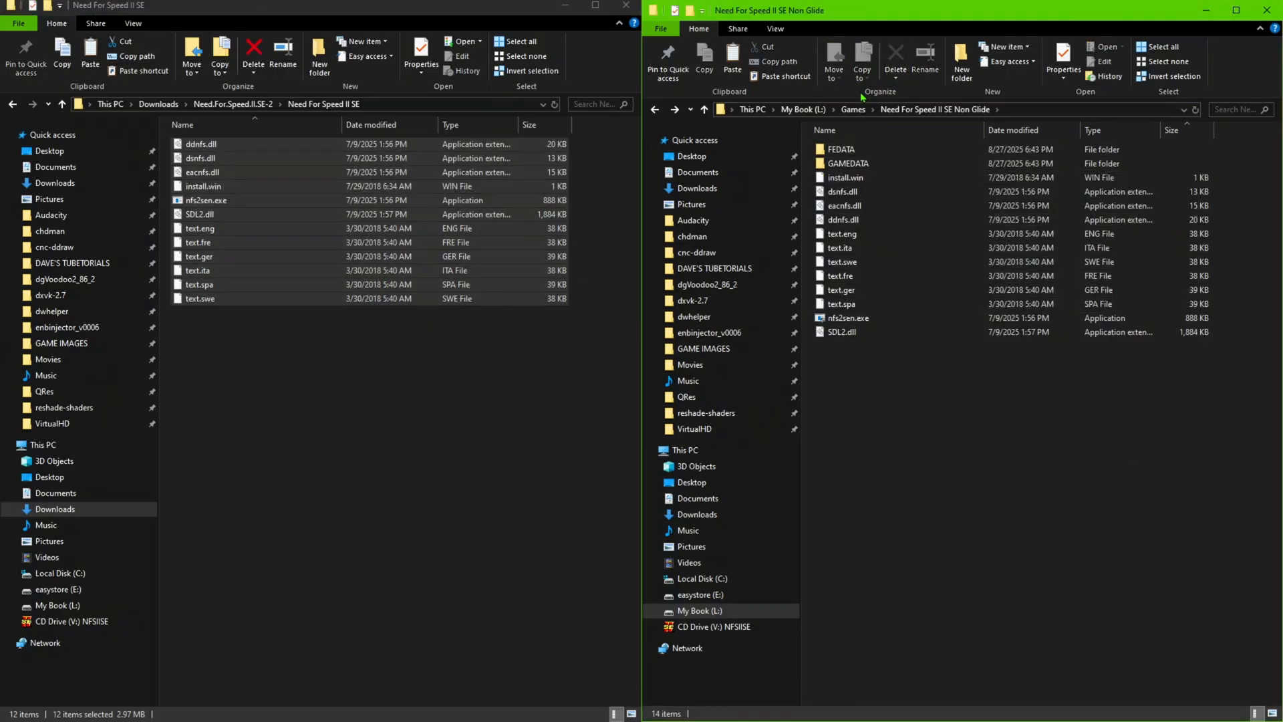
click(848, 318)
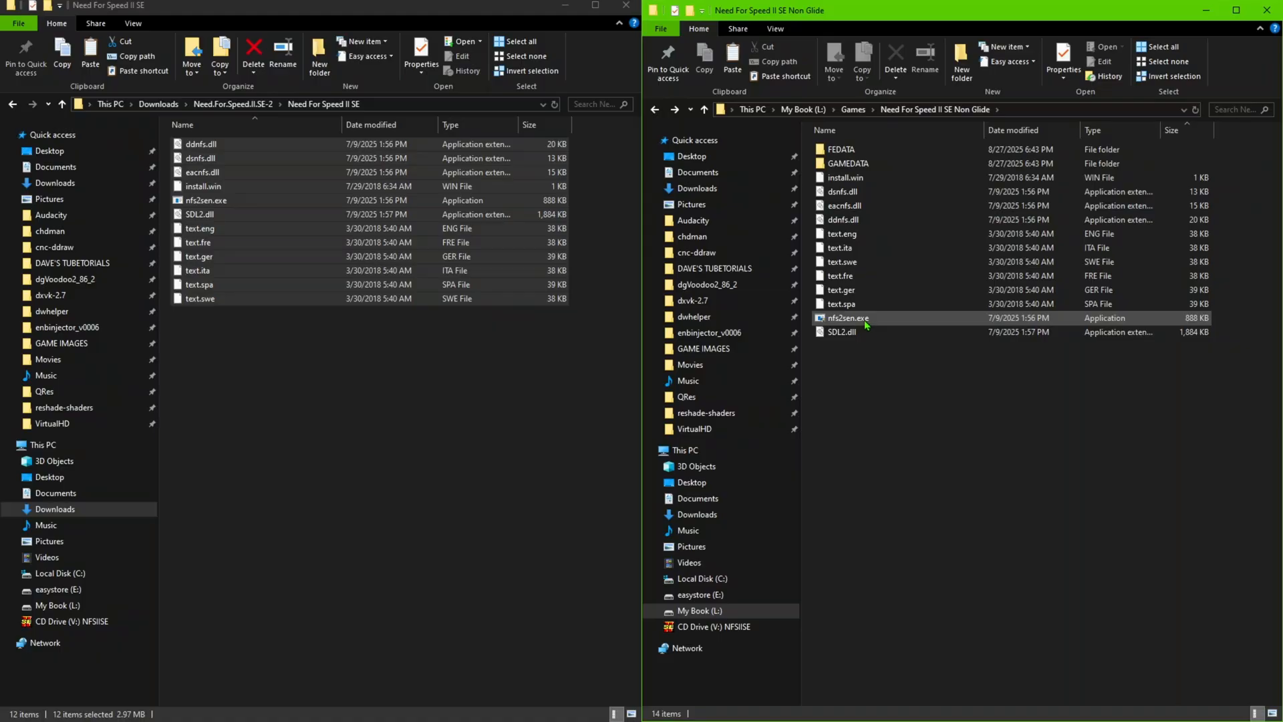
mouse_move(864, 318)
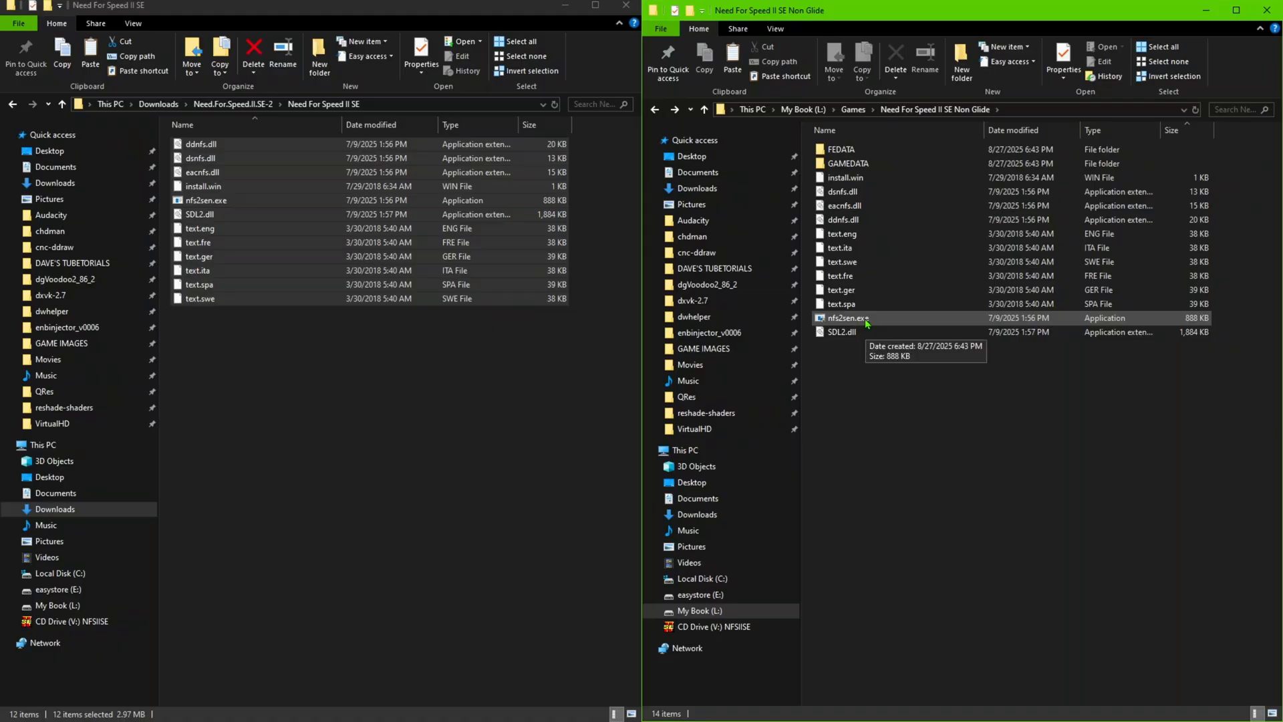
Step: Set nfs2sen.exe compatibility to Windows XP SP2 mode, run as administrator, and reach its high DPI settings
click(1061, 57)
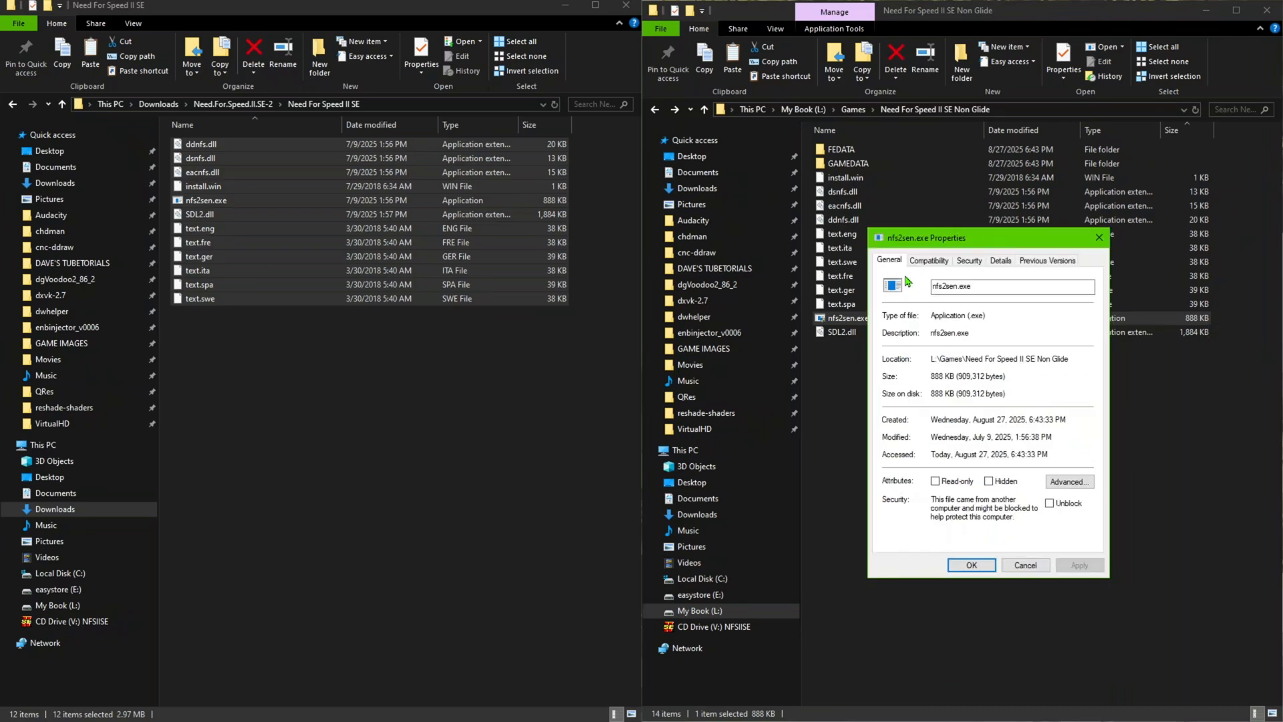
click(929, 261)
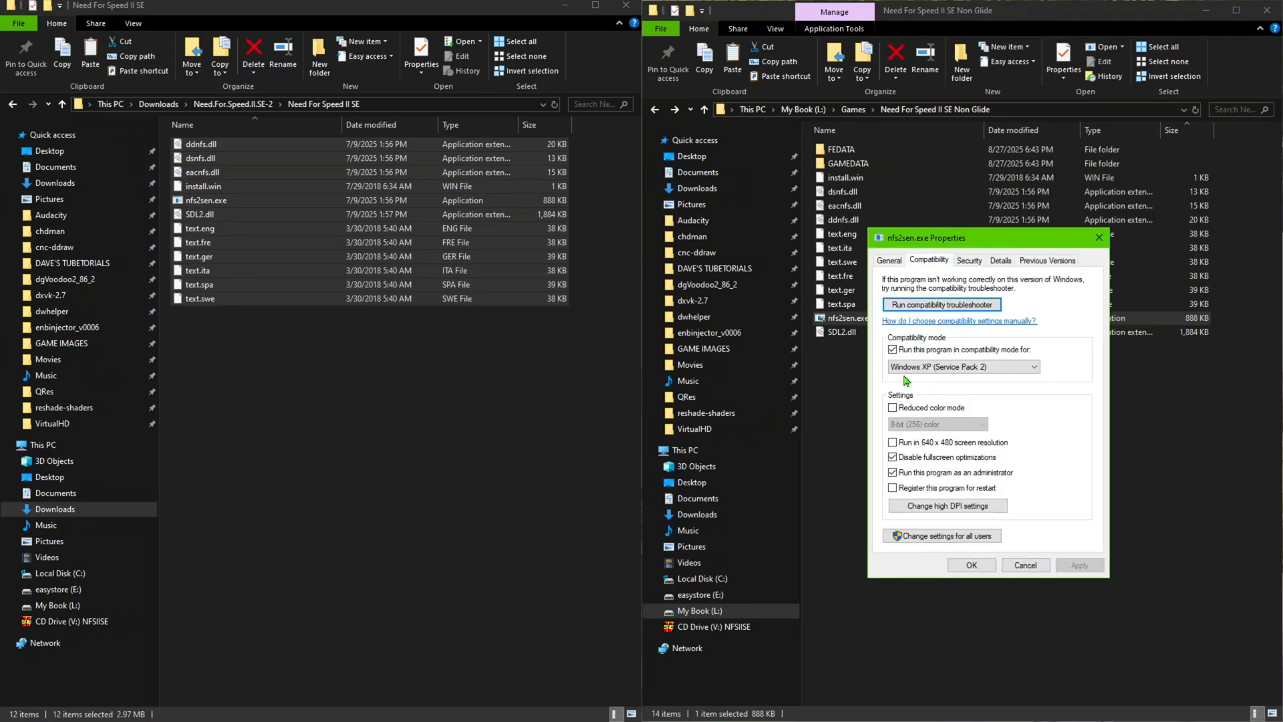
mouse_move(987, 384)
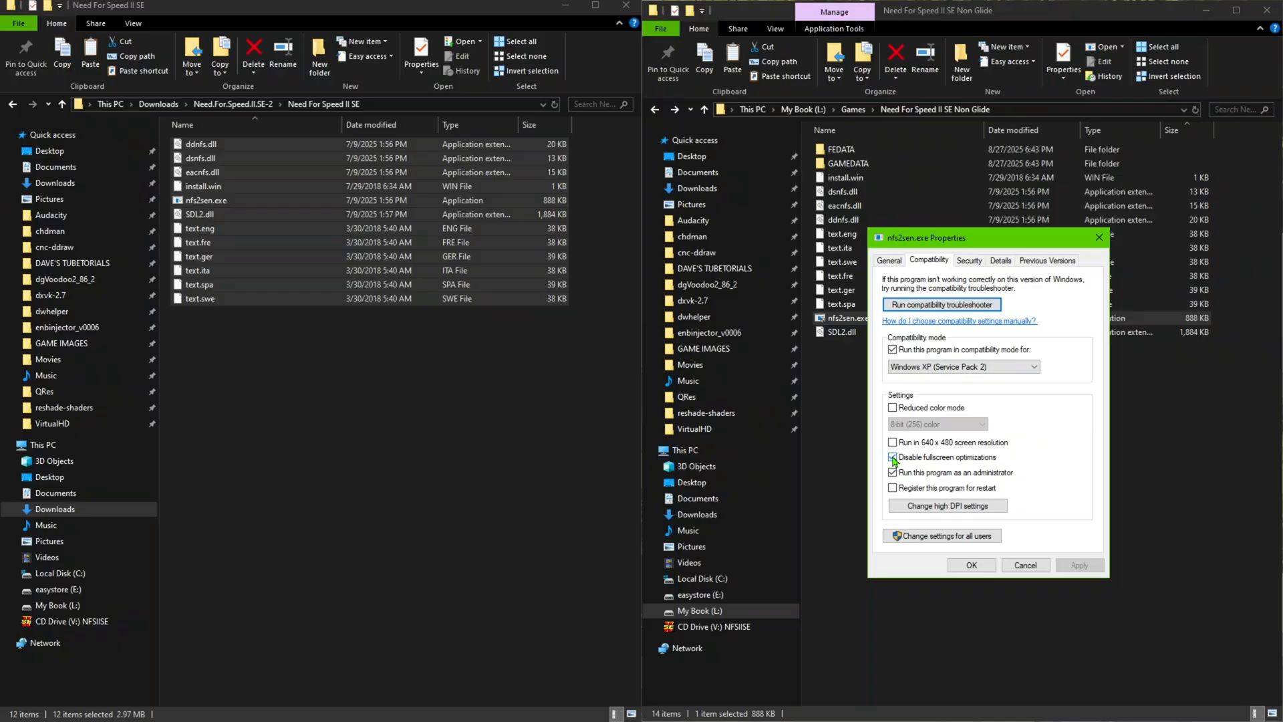
click(892, 472)
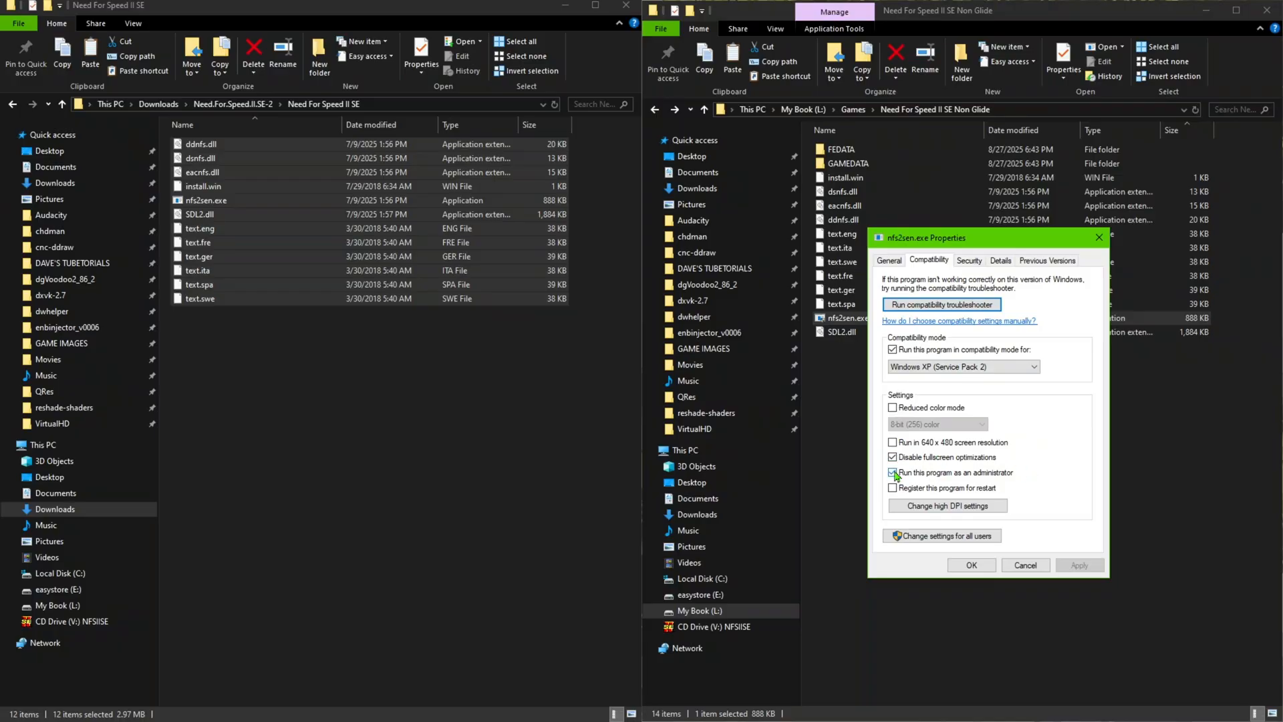
click(893, 471)
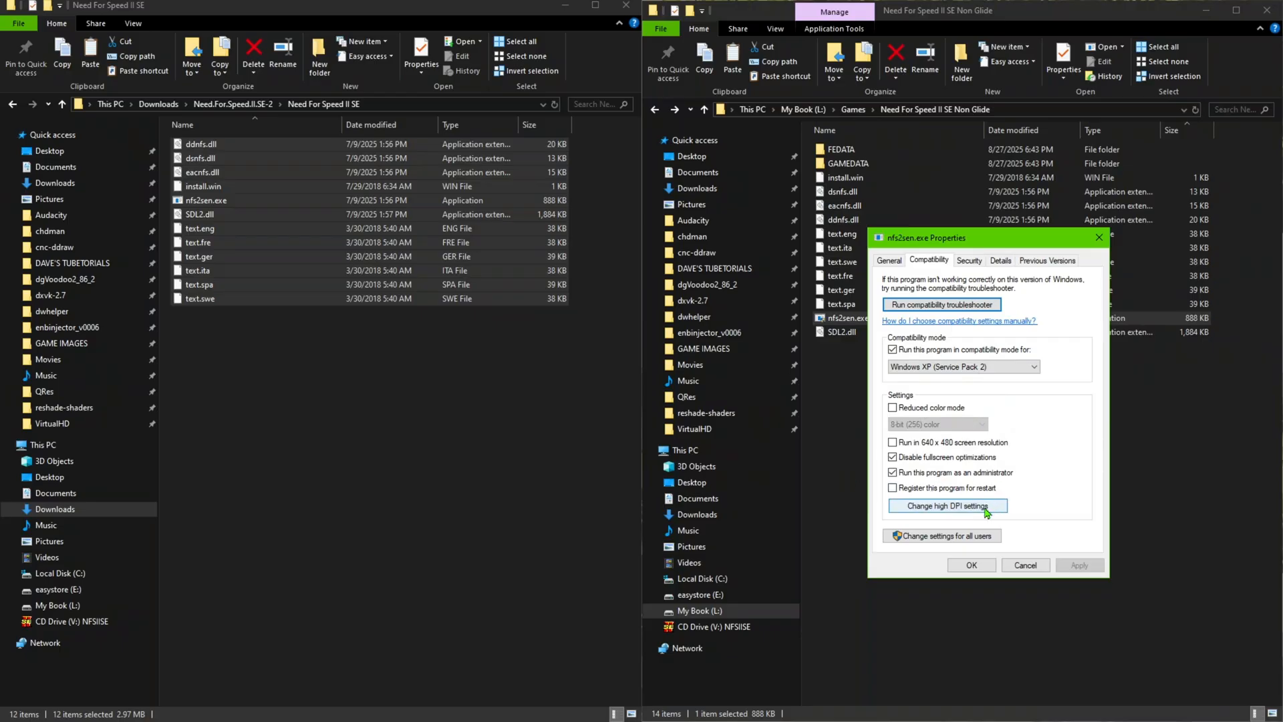
click(946, 505)
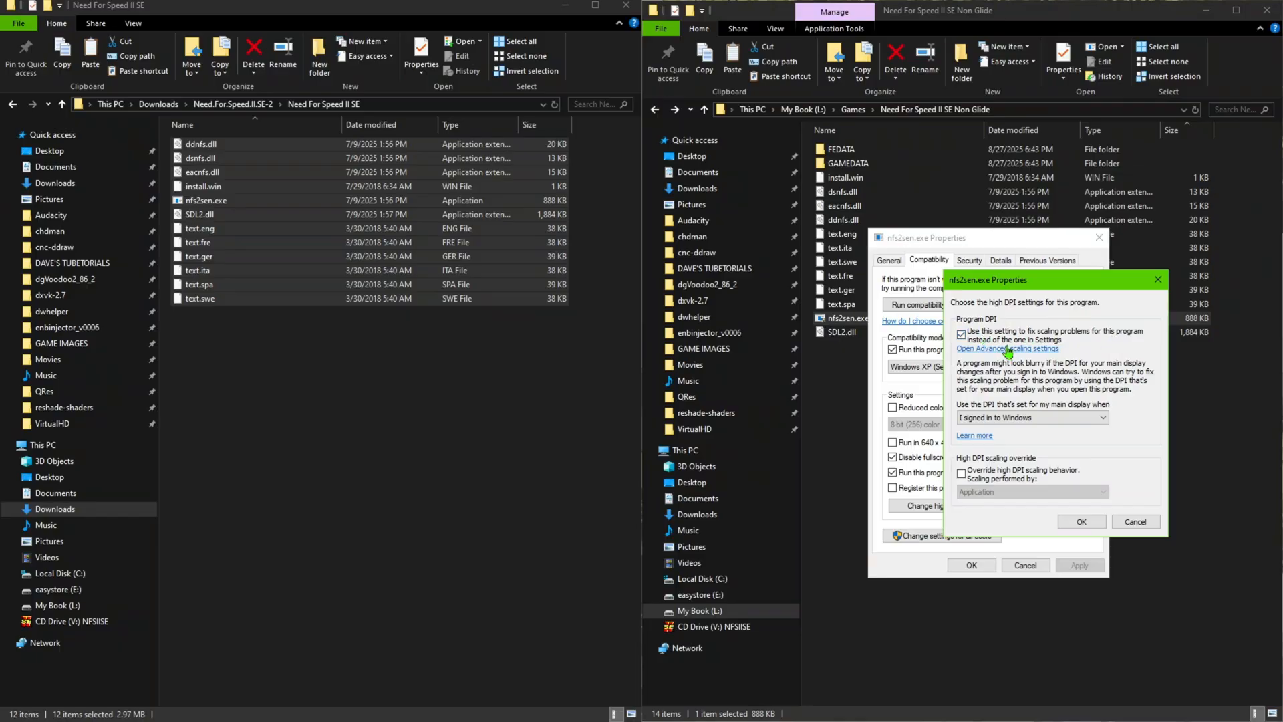
Step: Confirm the high DPI options and save nfs2sen.exe's compatibility settings, closing its properties
click(1004, 348)
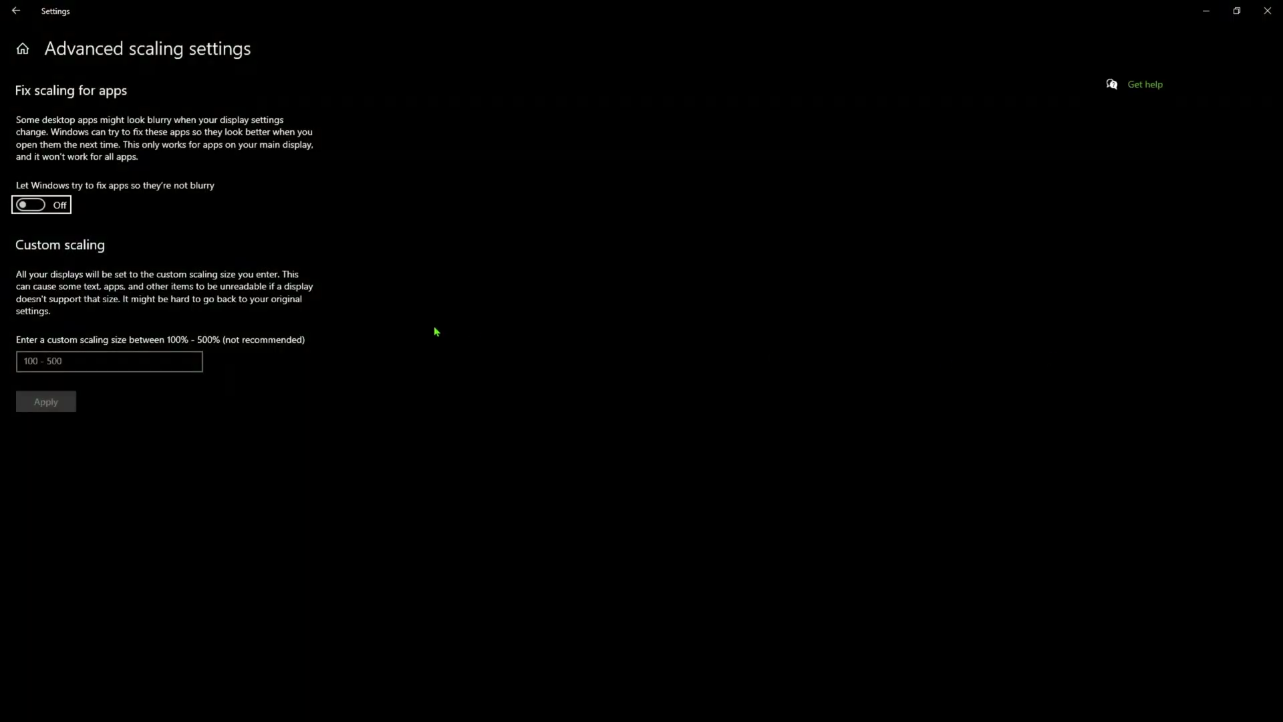
mouse_move(45, 214)
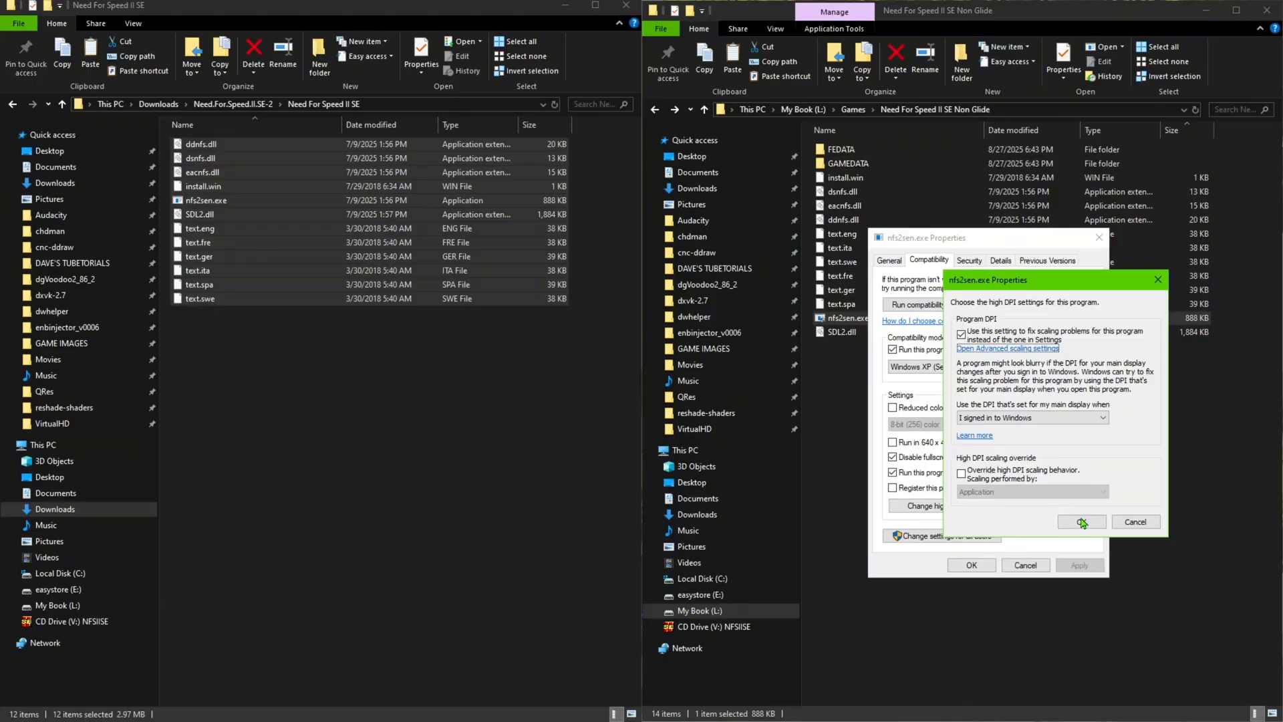
click(1079, 523)
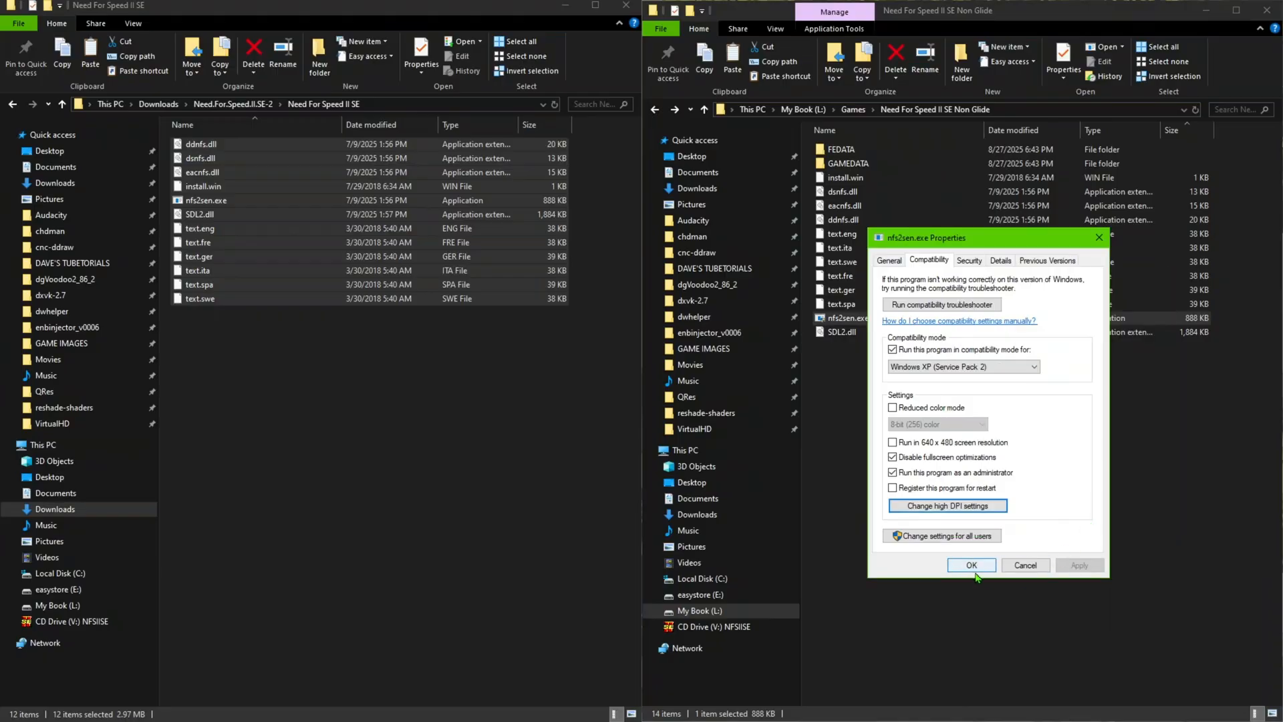
click(970, 564)
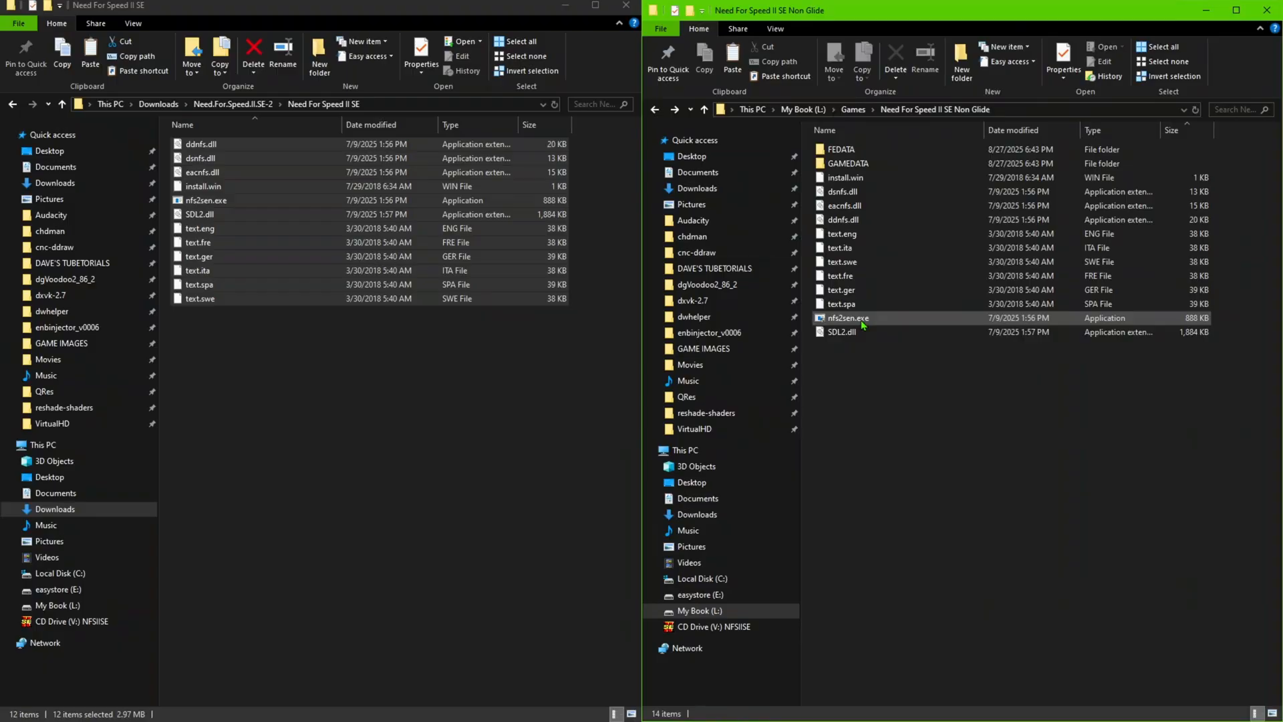
Step: Launch nfs2sen.exe from the Non Glide folder to reach the game's main menu
double_click(847, 319)
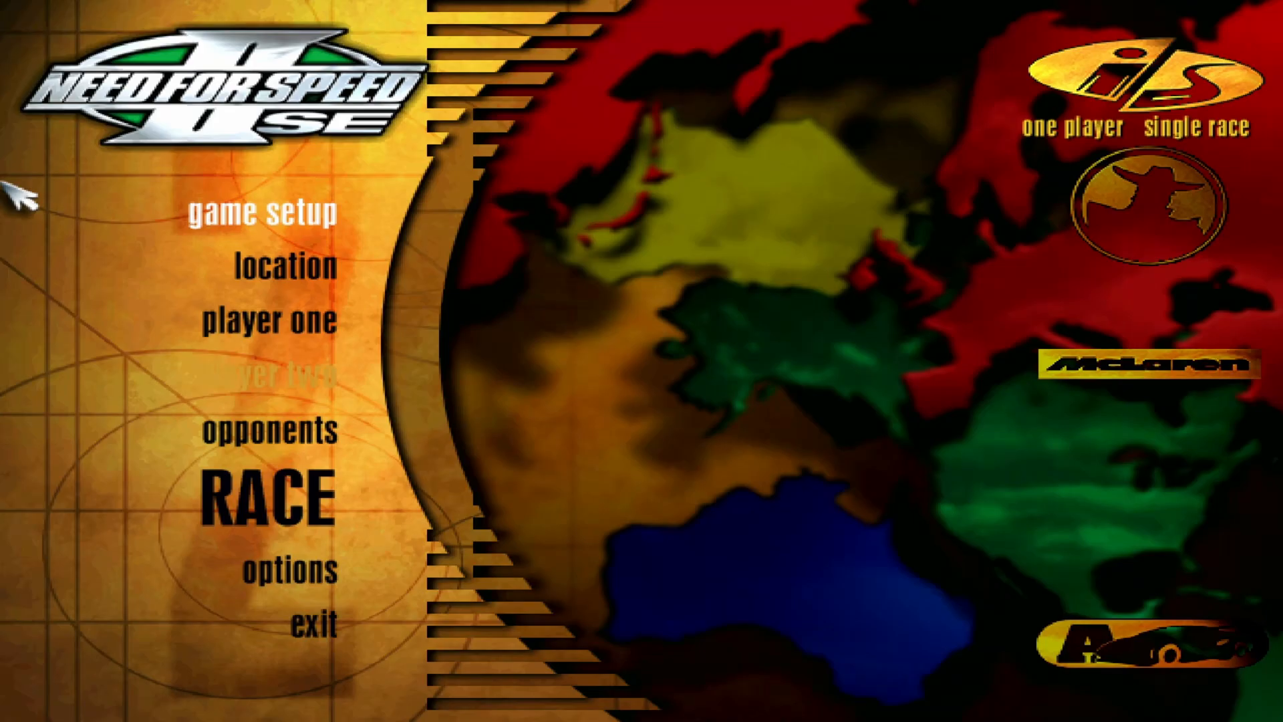
mouse_move(319, 238)
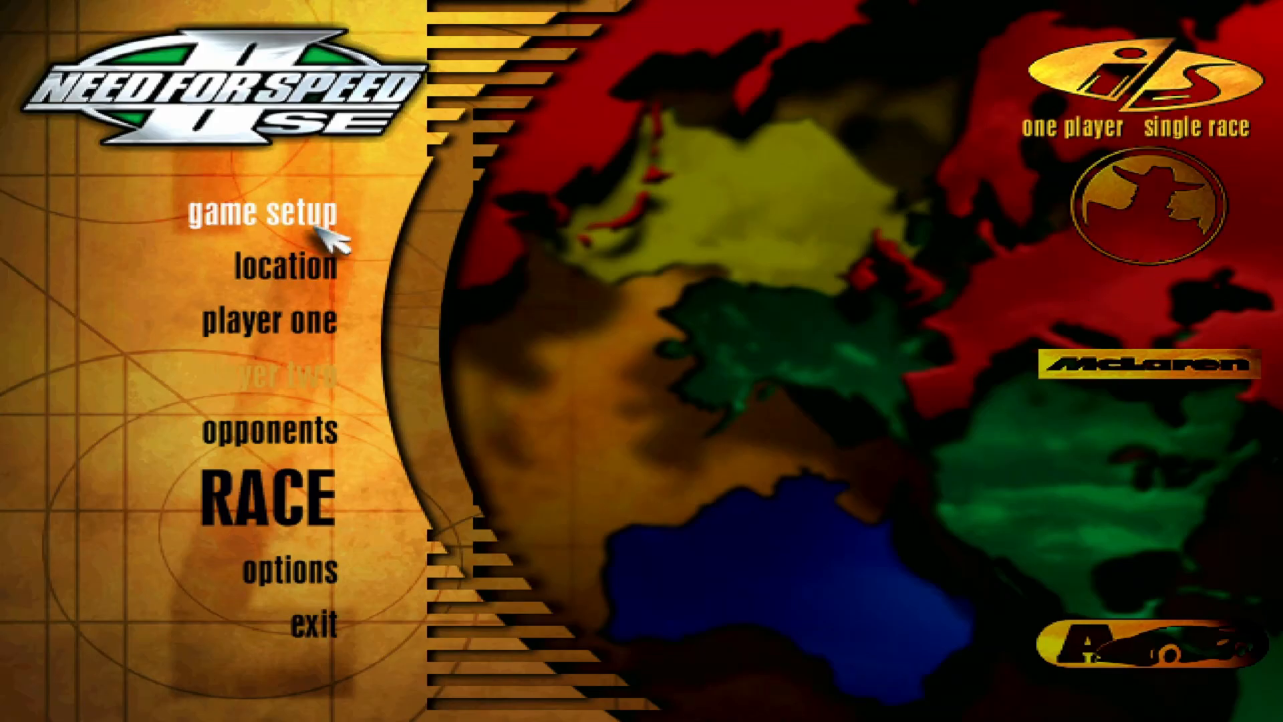
Step: In game setup graphics, set window size to full and image quality to high
click(289, 571)
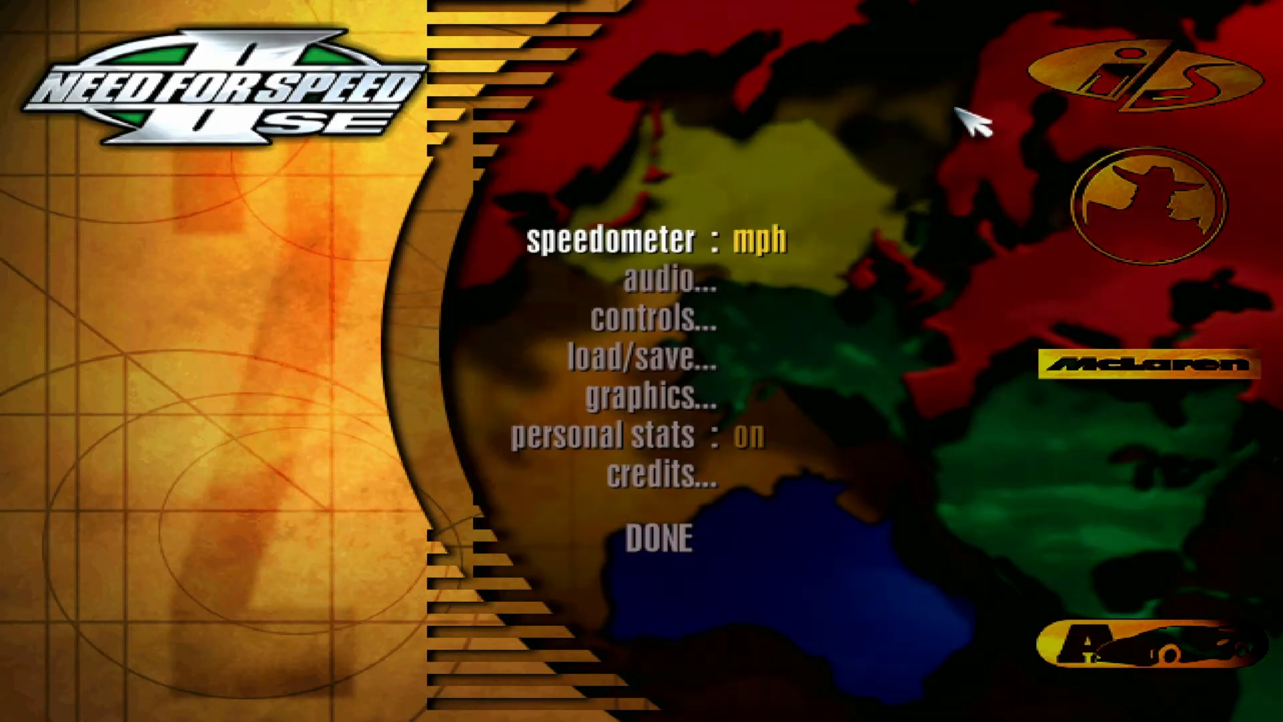
mouse_move(674, 429)
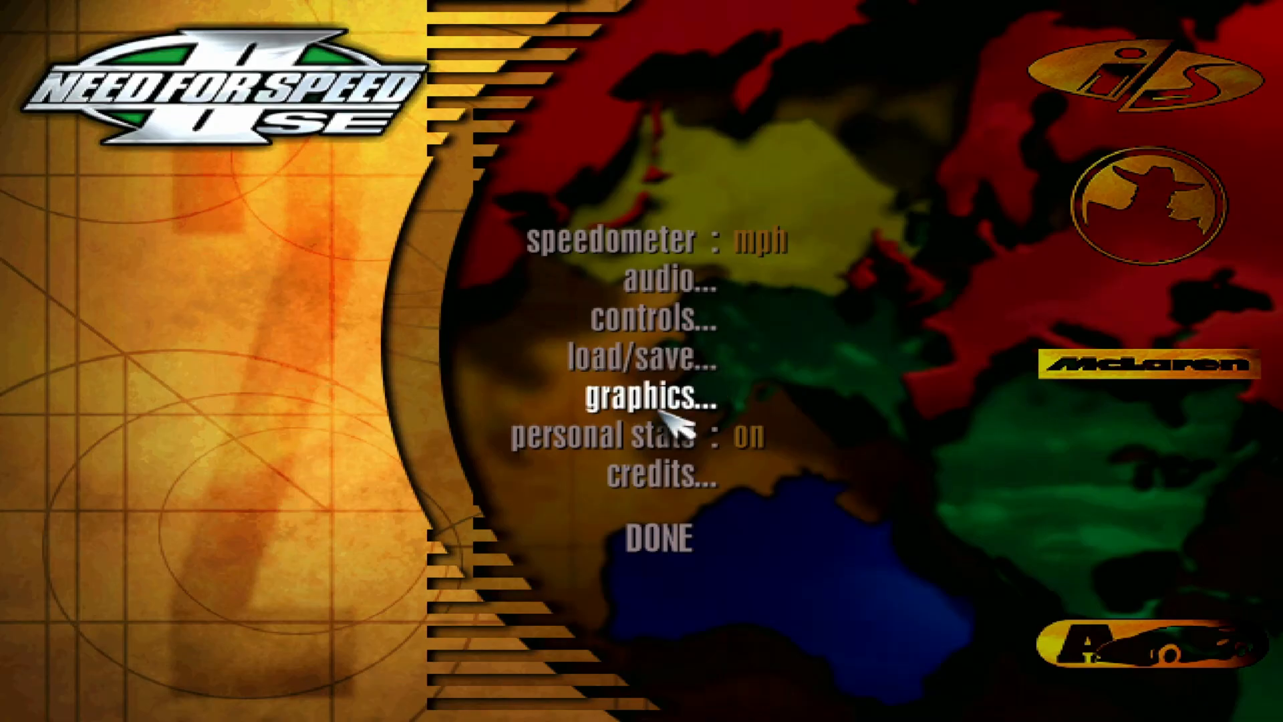
click(652, 399)
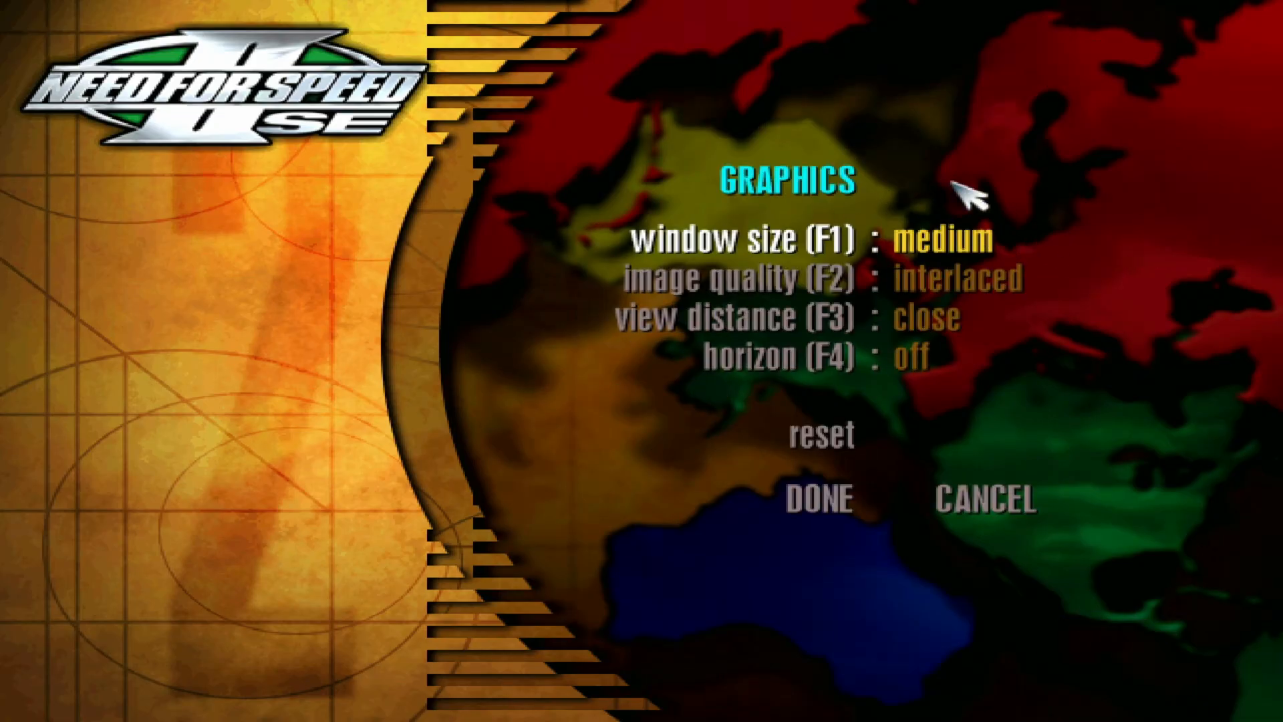
click(940, 239)
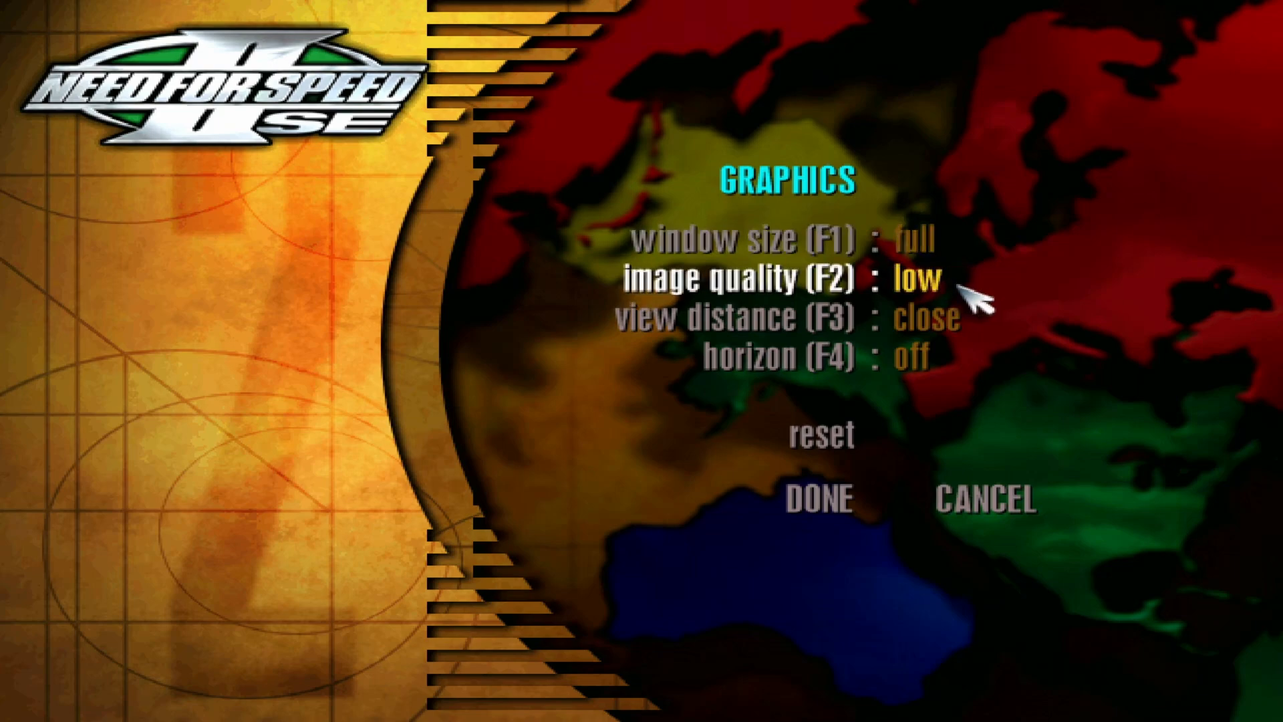
click(917, 278)
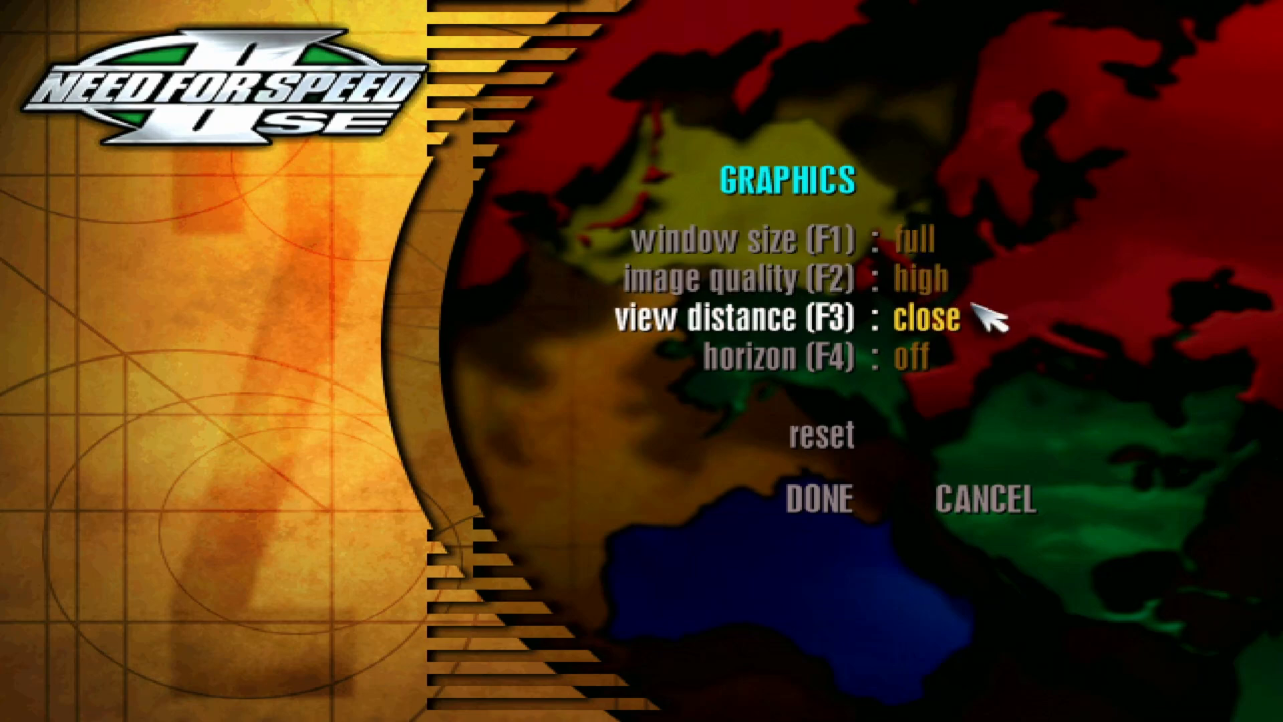
Step: Set view distance to far with horizon on and confirm the graphics settings
click(925, 318)
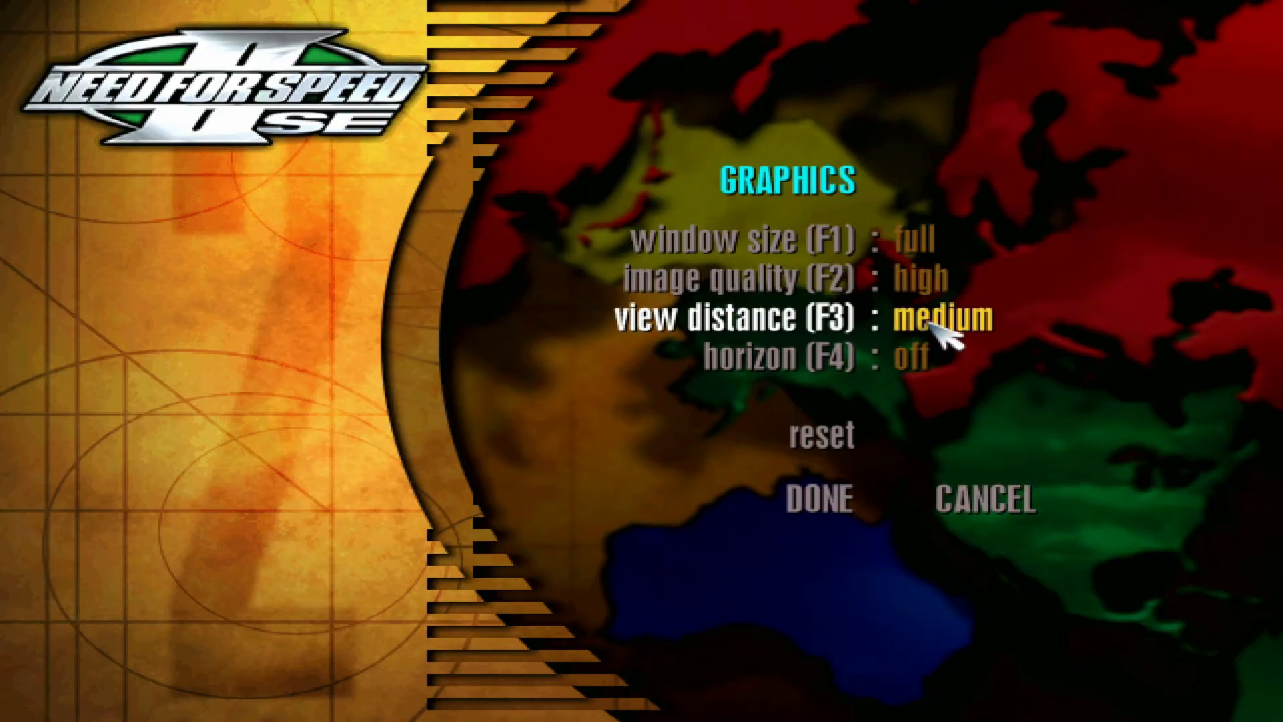
click(941, 318)
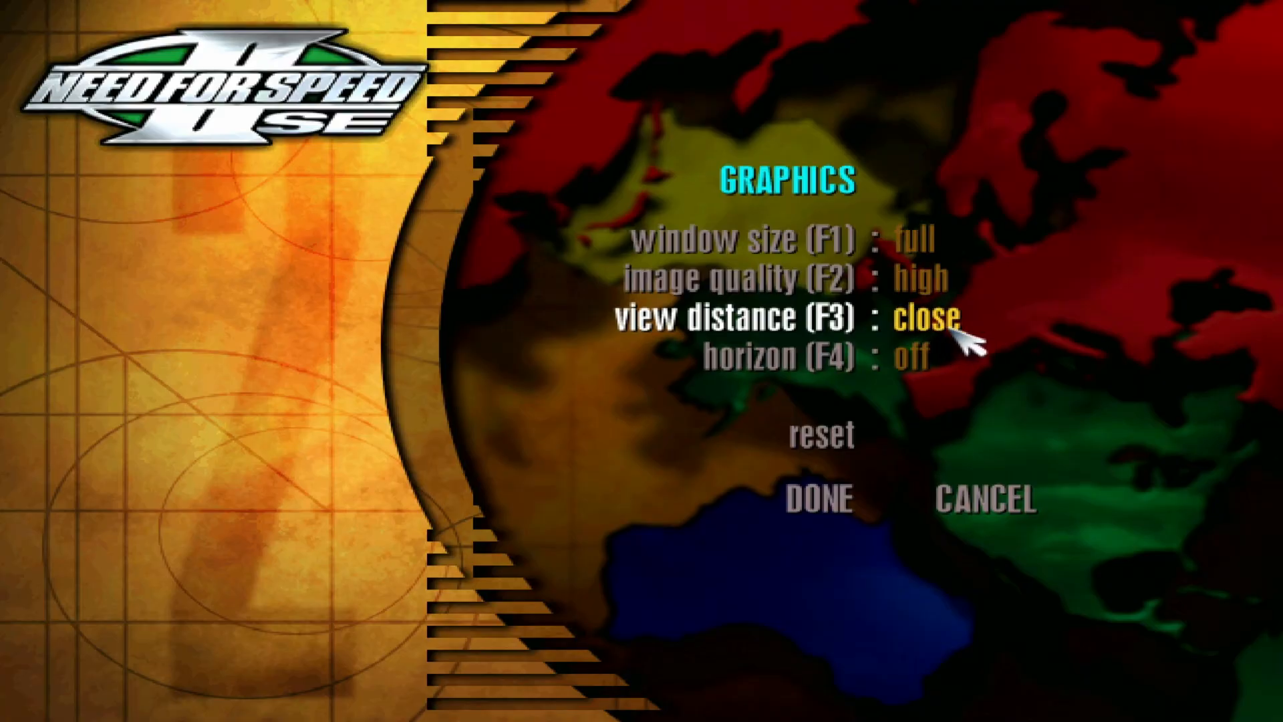
click(926, 318)
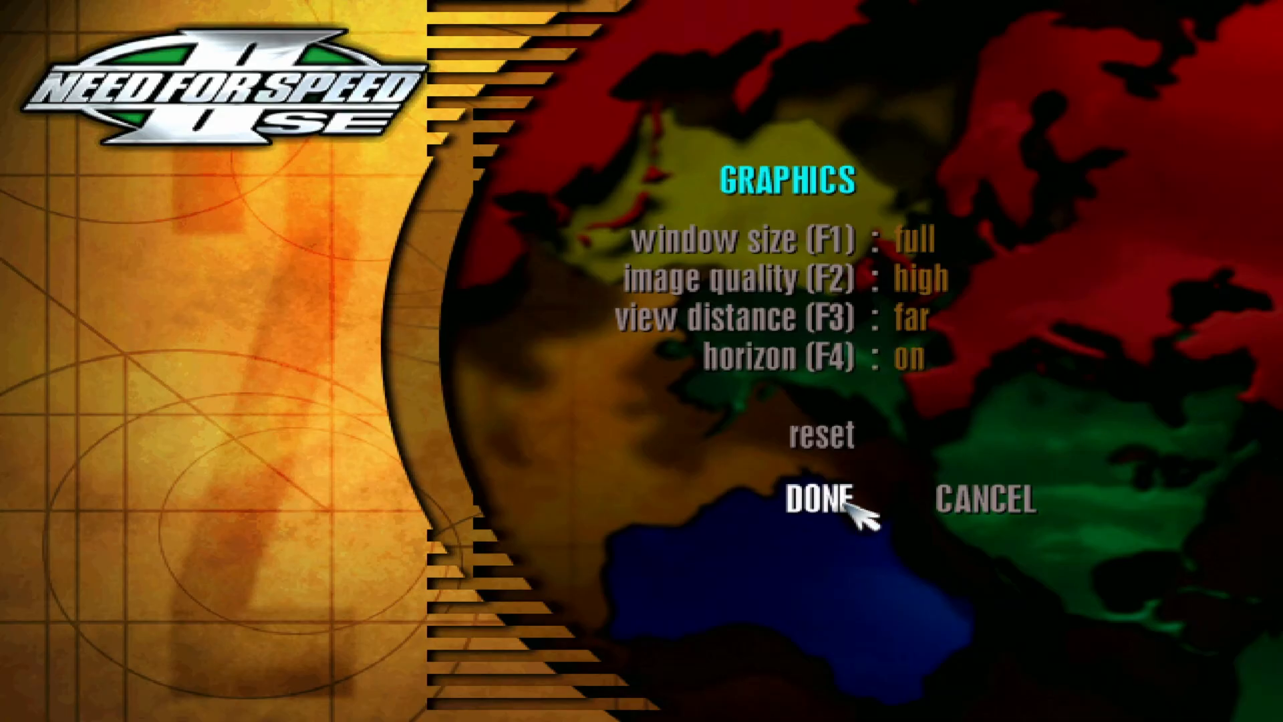
click(813, 500)
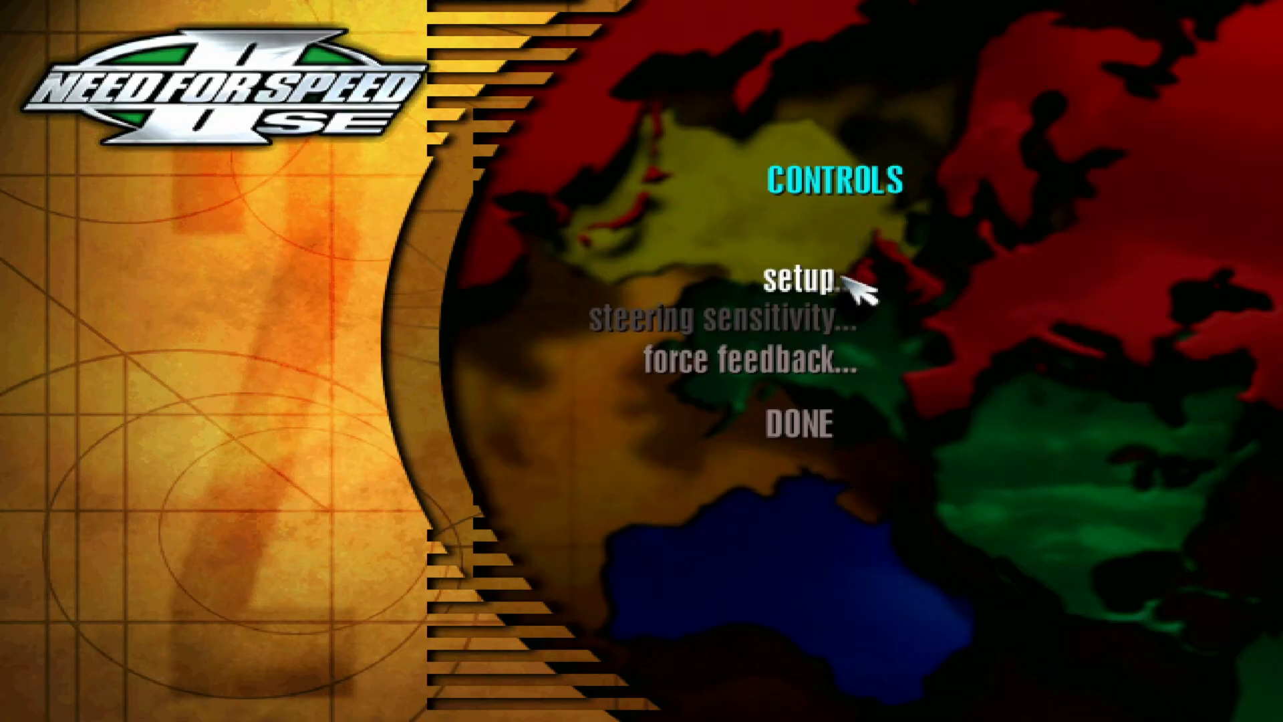
Step: Accept the joystick 1 control mapping, return to the main menu and start a race
click(810, 282)
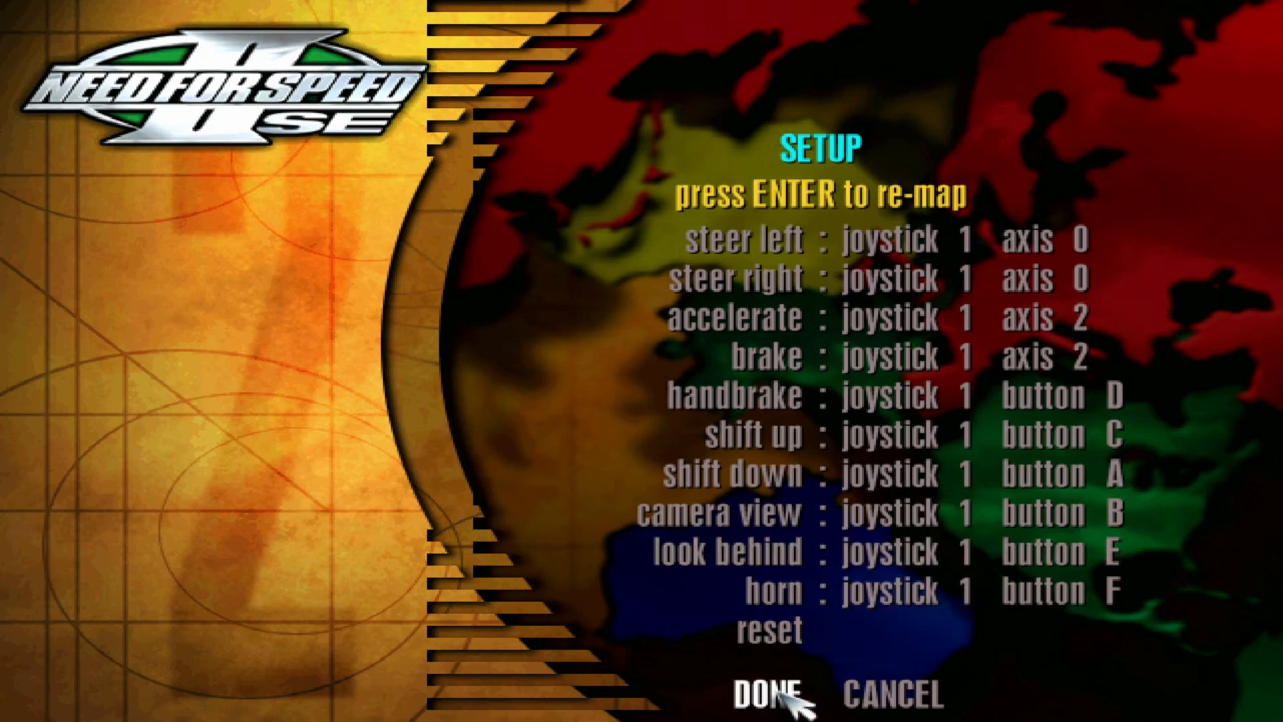
click(769, 694)
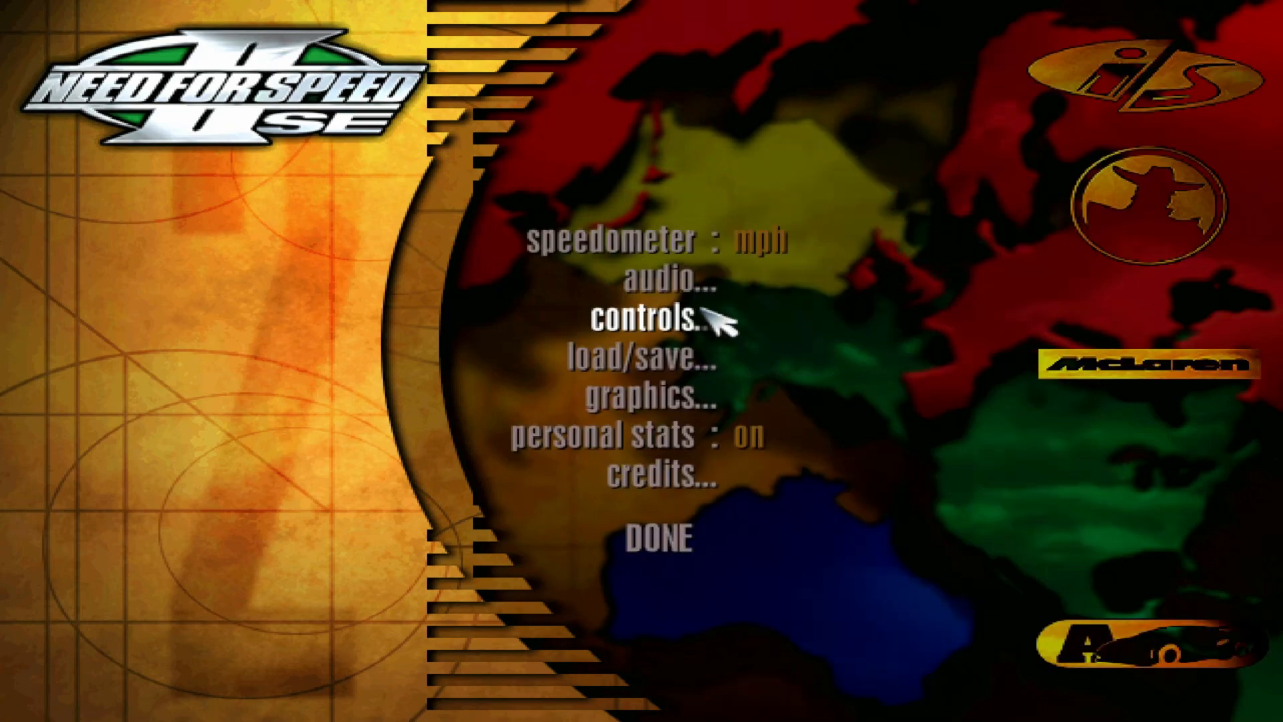
click(658, 538)
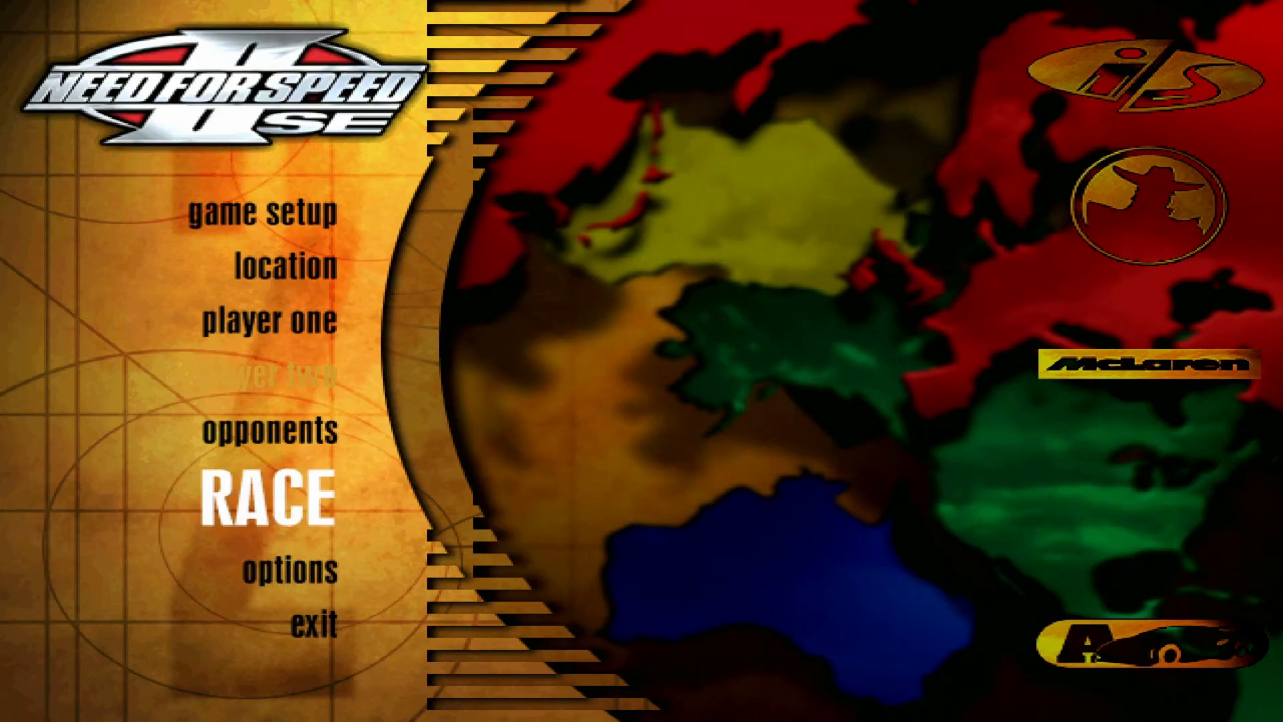
click(269, 497)
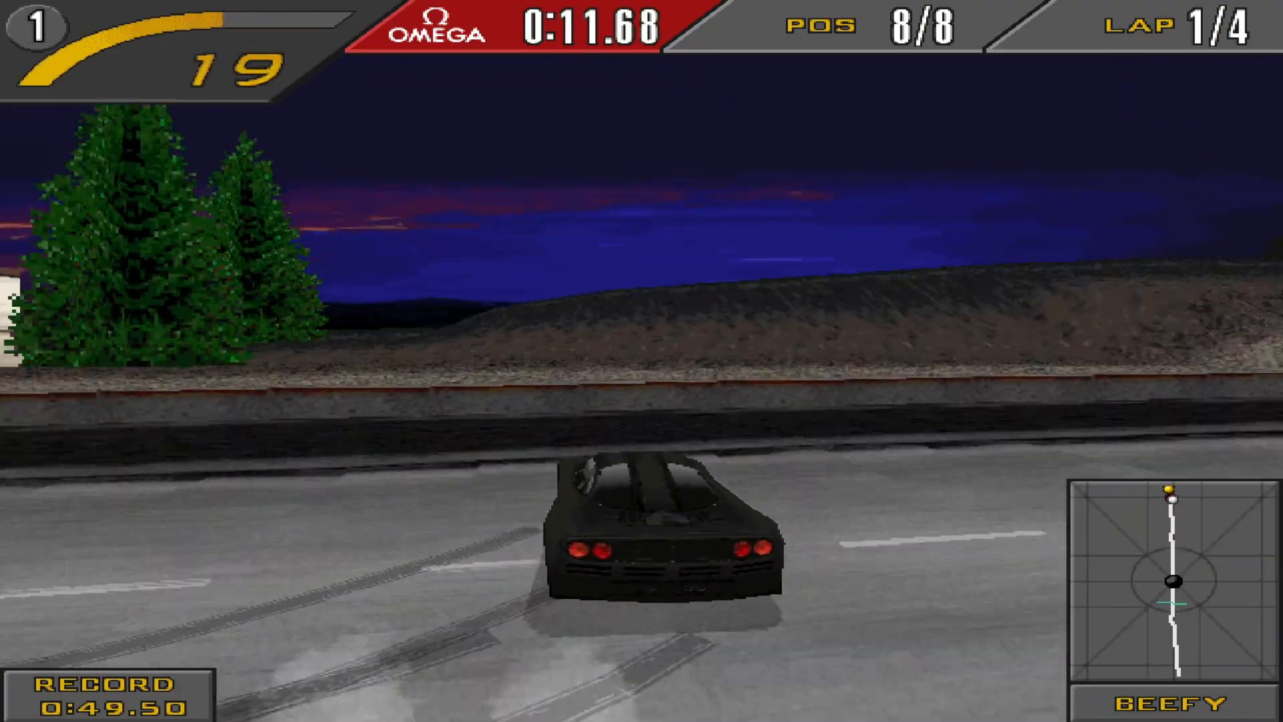
Step: Pause the test race and quit the game back to Windows
key(Escape)
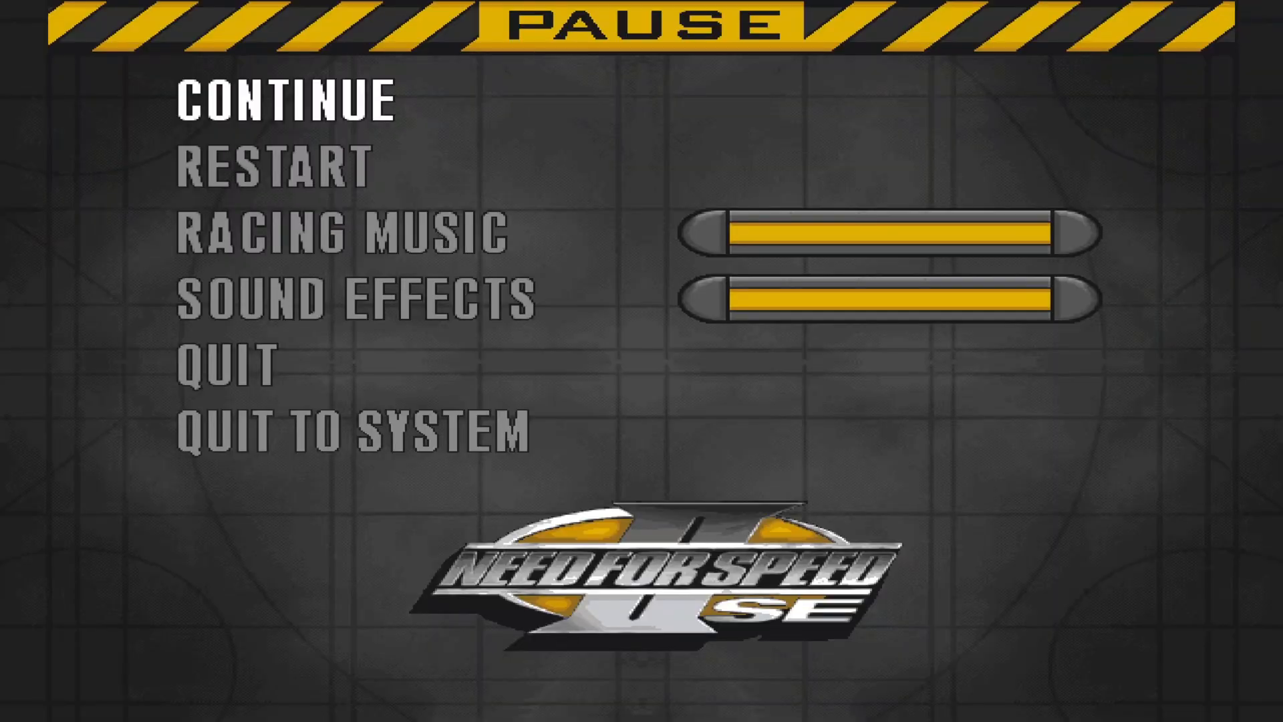
click(224, 362)
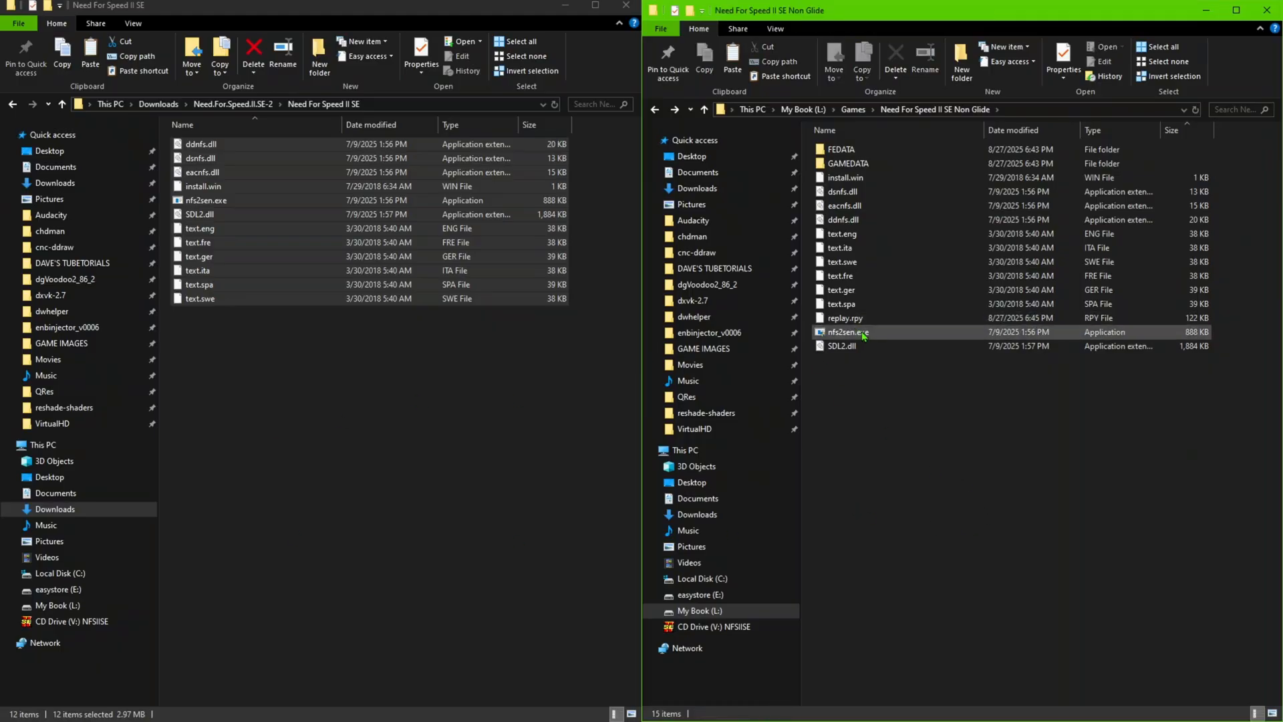
Step: Relaunch the game, run a second test race, then quit back to Windows
double_click(847, 331)
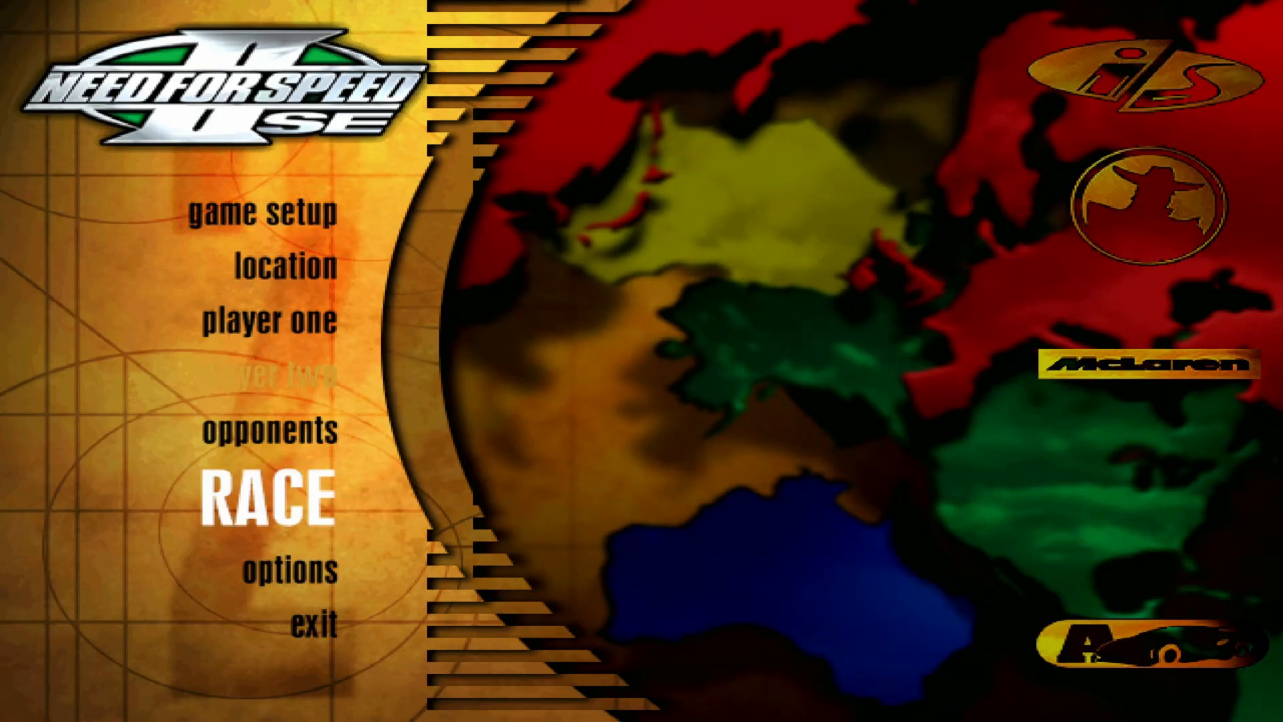
click(268, 495)
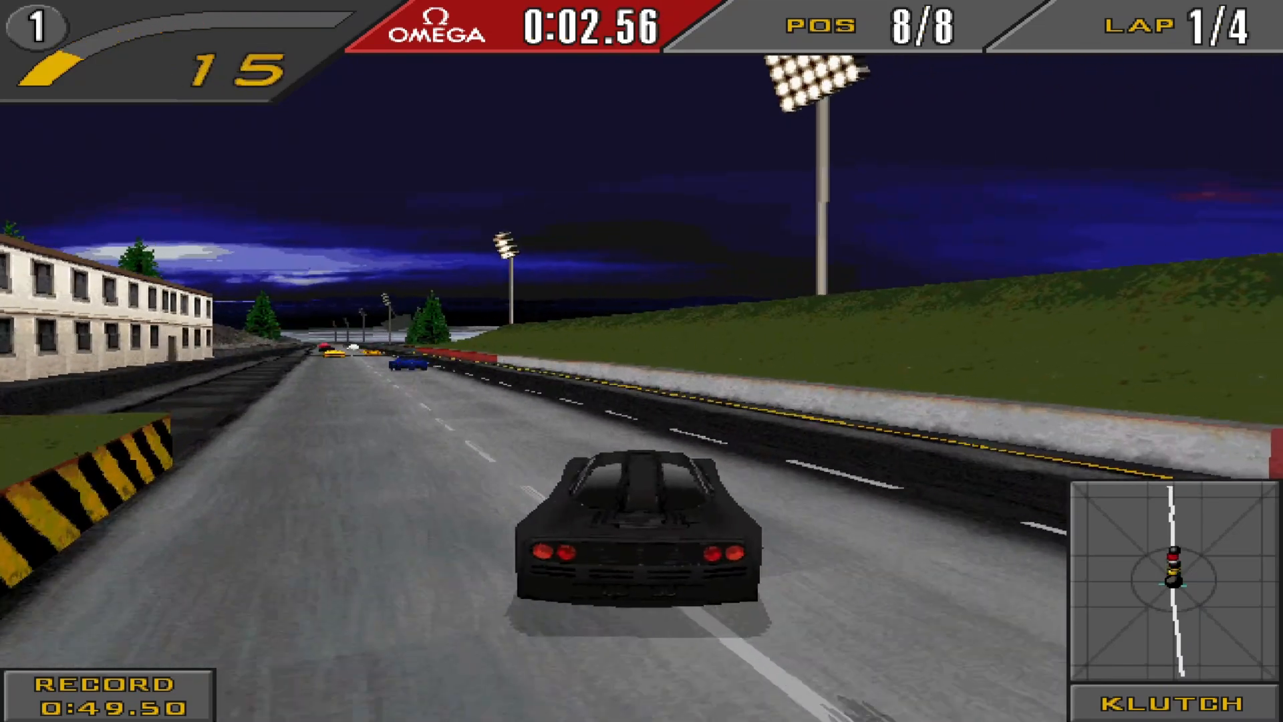
key(Escape)
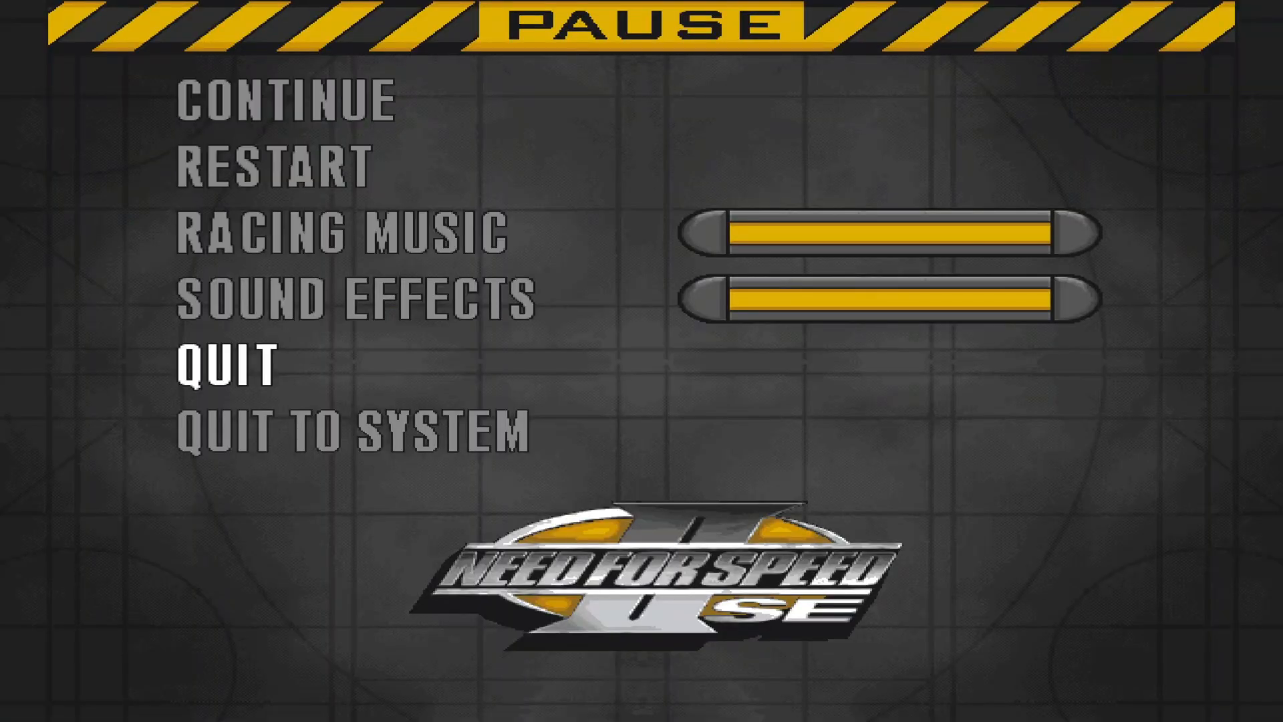
click(230, 365)
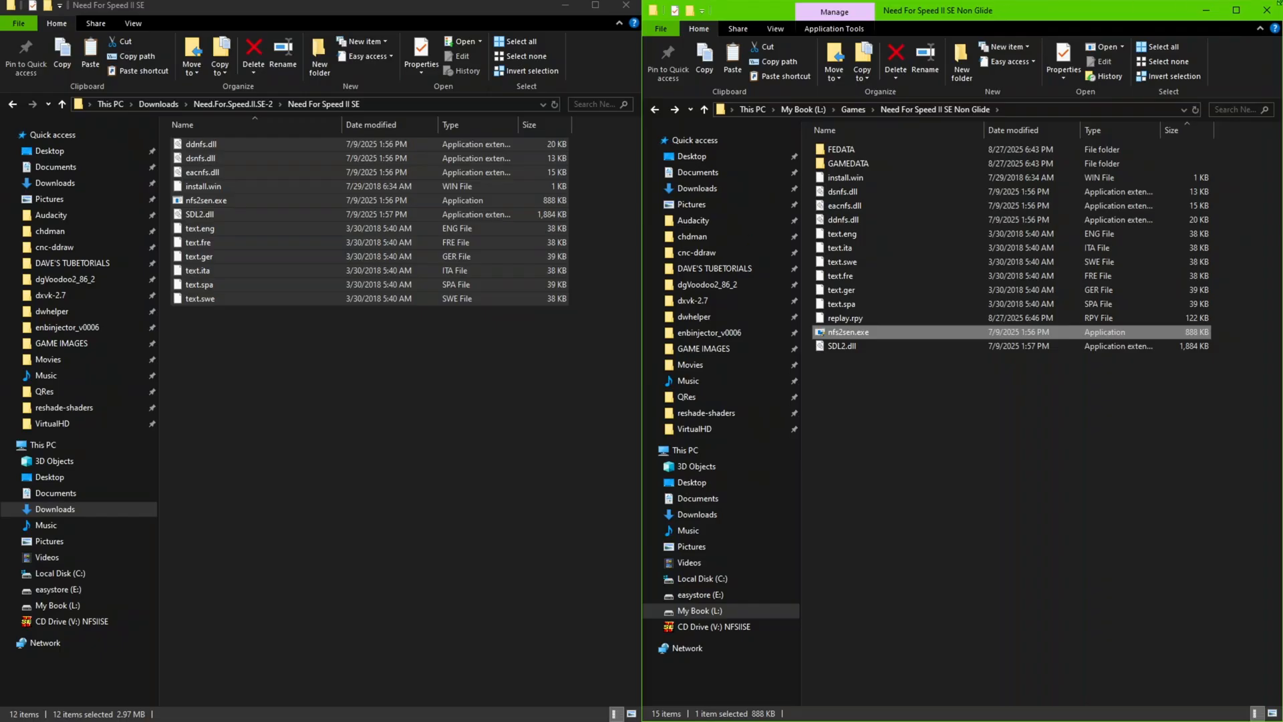
Step: Close the Non Glide folder window and restore down the remaining Explorer window
click(1269, 10)
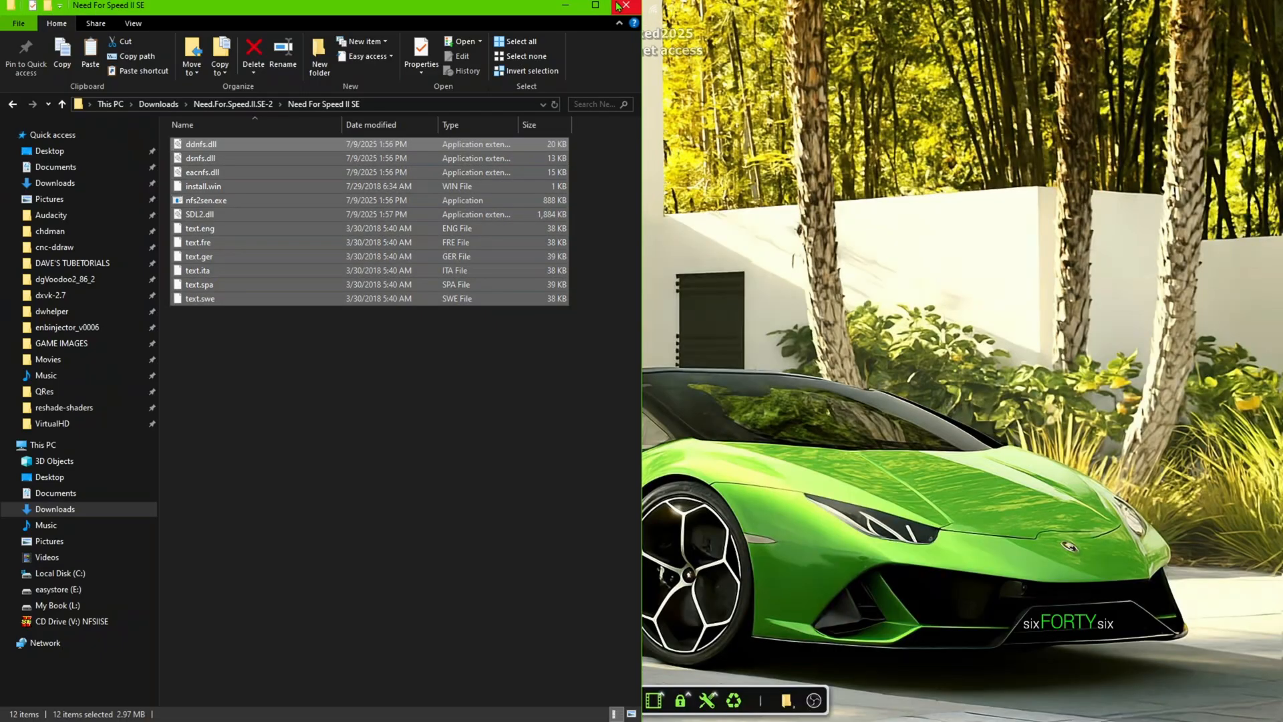
click(595, 5)
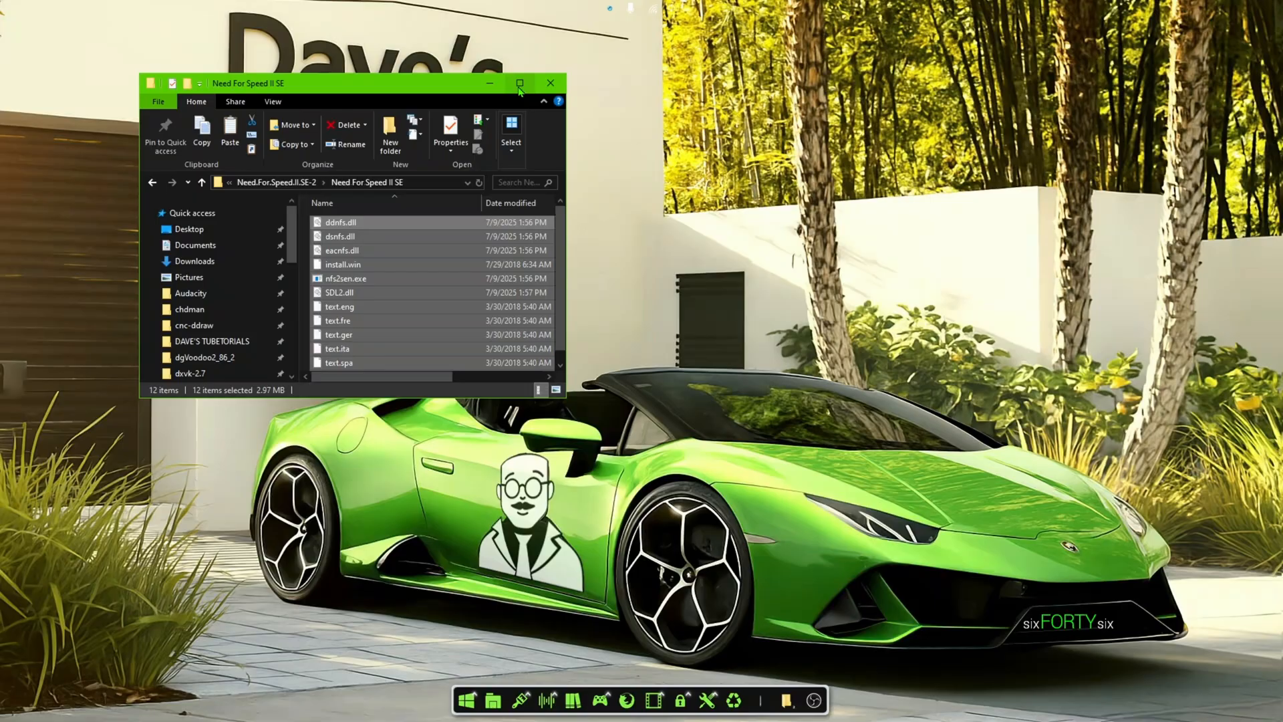